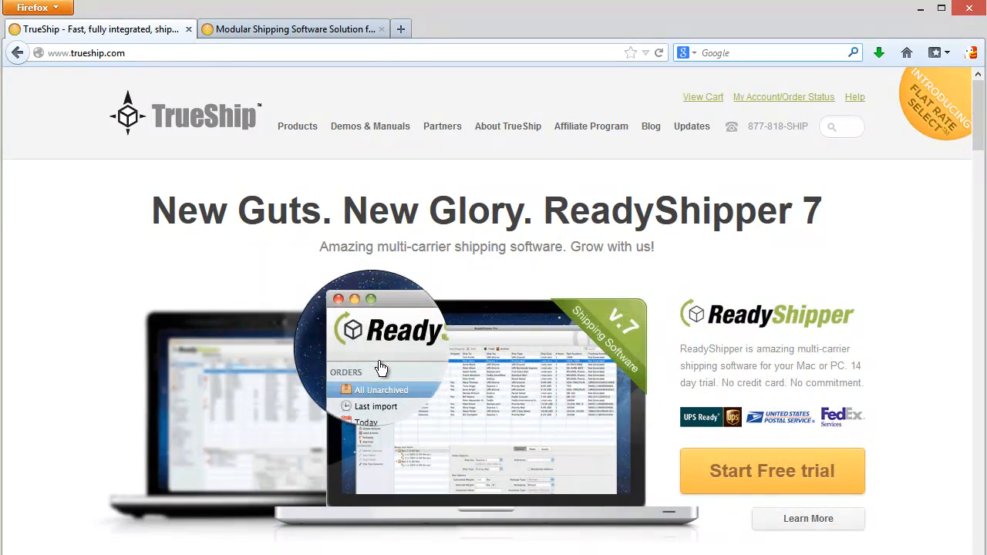
mouse_move(73, 229)
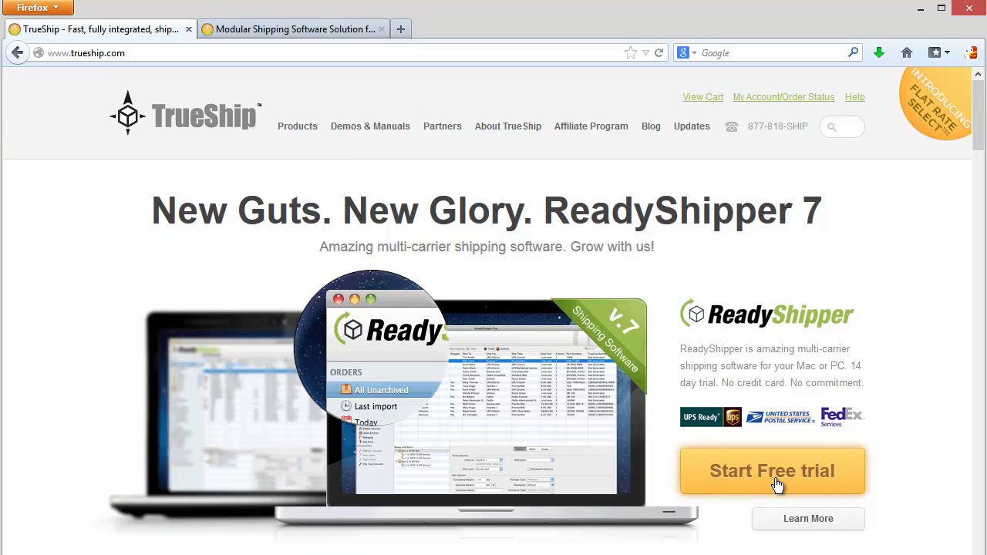
Step: Start the ReadyShipper free trial and scroll to the PC and Mac download buttons
click(771, 471)
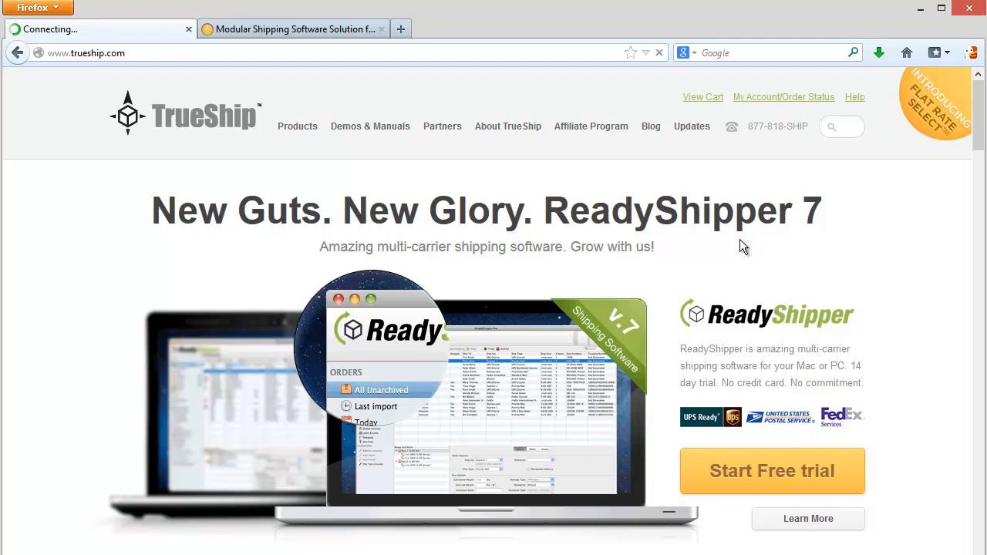
click(771, 470)
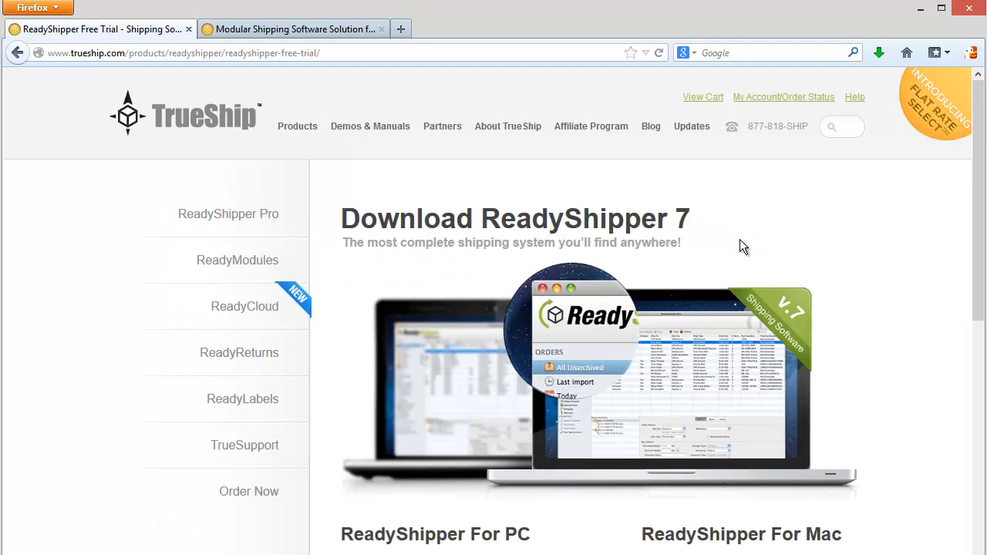
scroll(down, 3)
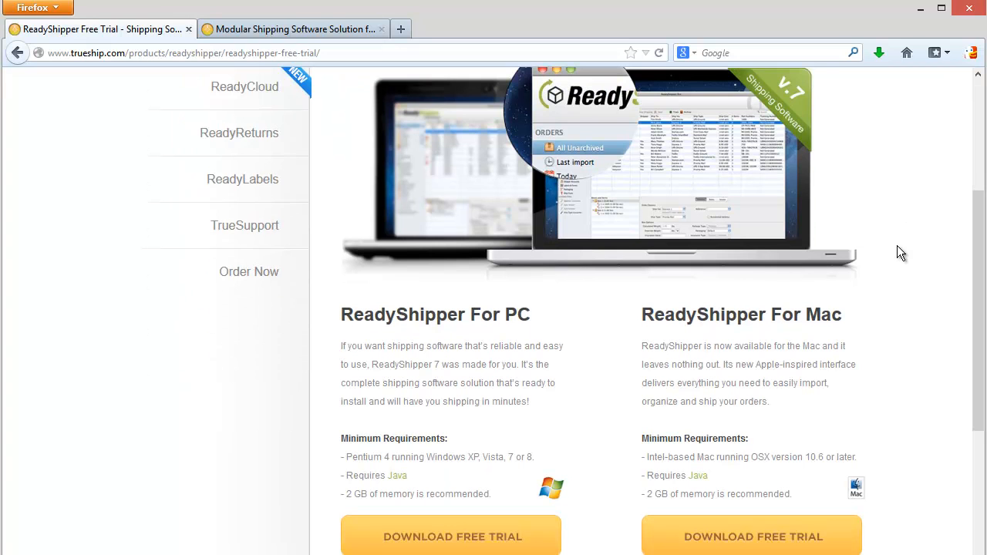
scroll(down, 3)
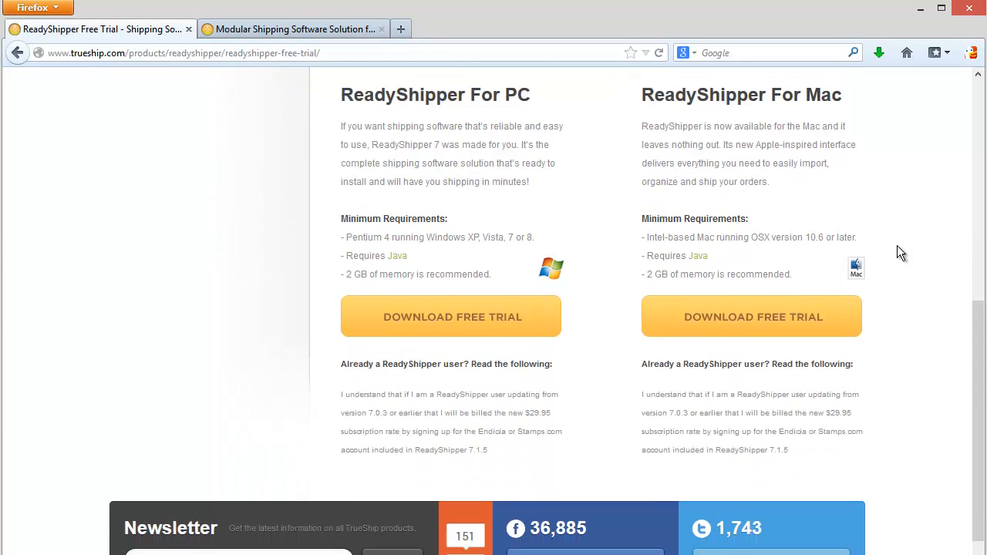
mouse_move(471, 256)
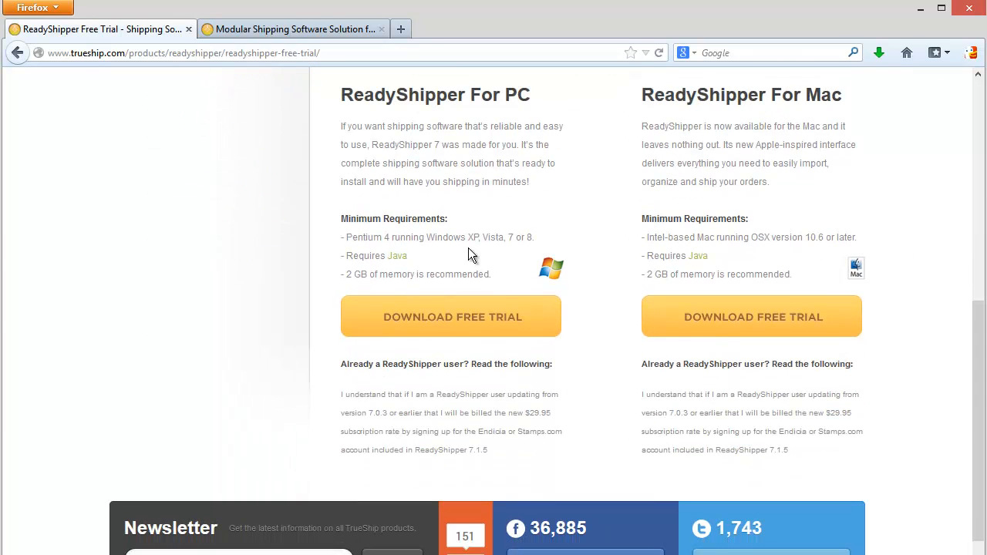
mouse_move(414, 263)
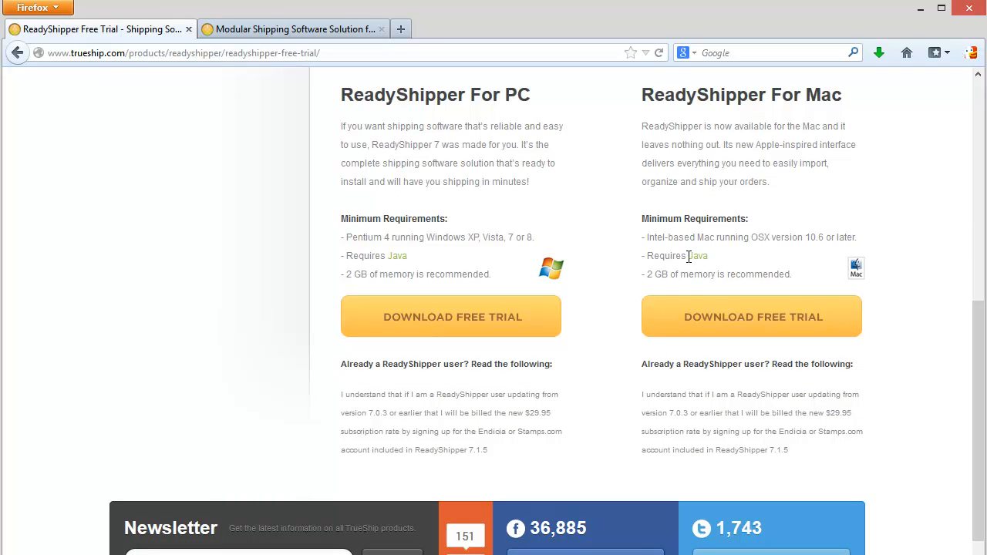
mouse_move(580, 248)
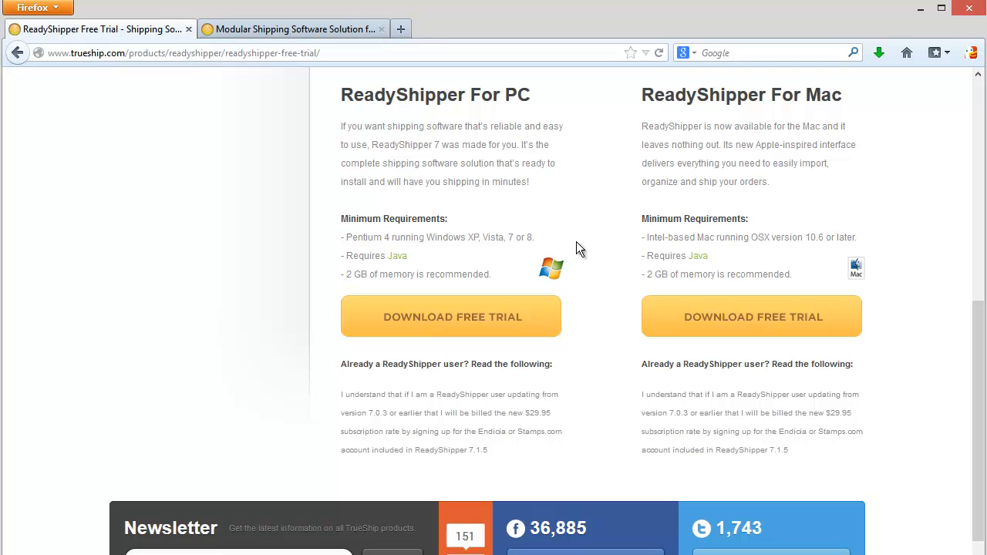
mouse_move(427, 340)
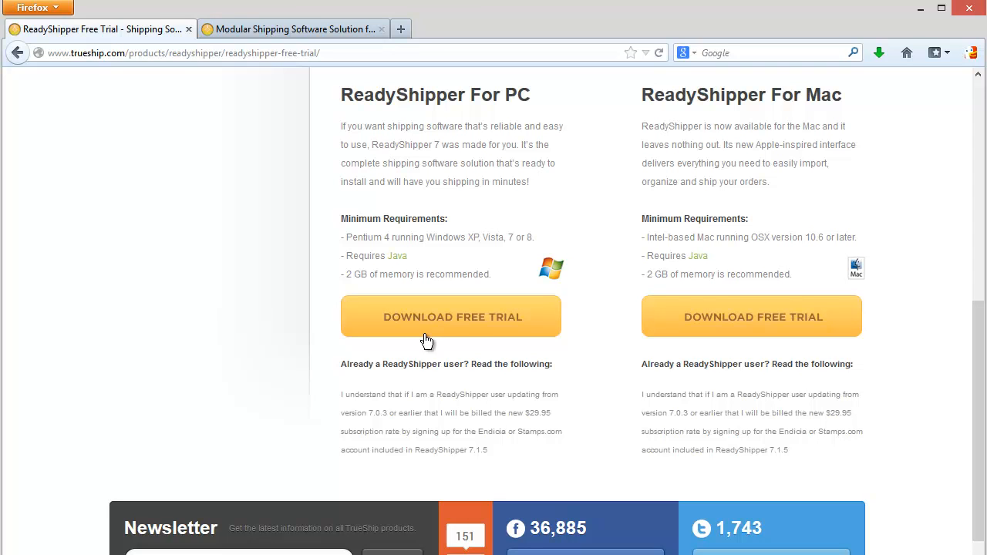
mouse_move(758, 336)
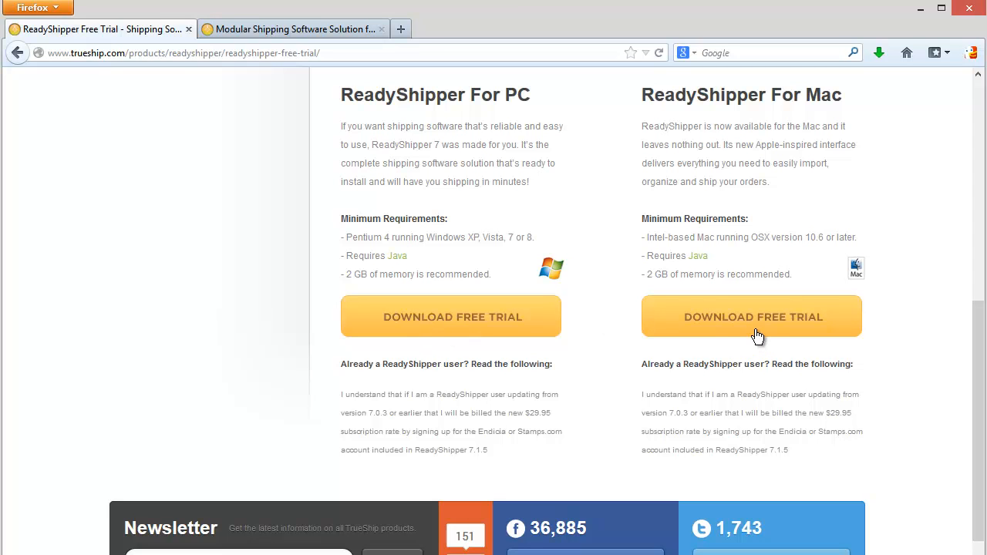
mouse_move(613, 325)
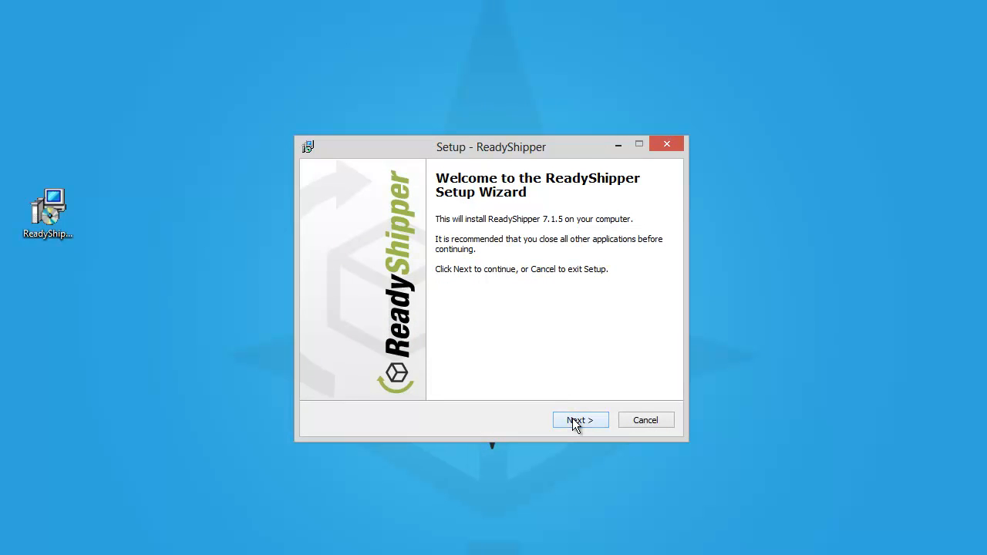
Step: Accept the license and install ReadyShipper 7.1.5 keeping both desktop icon options
click(579, 420)
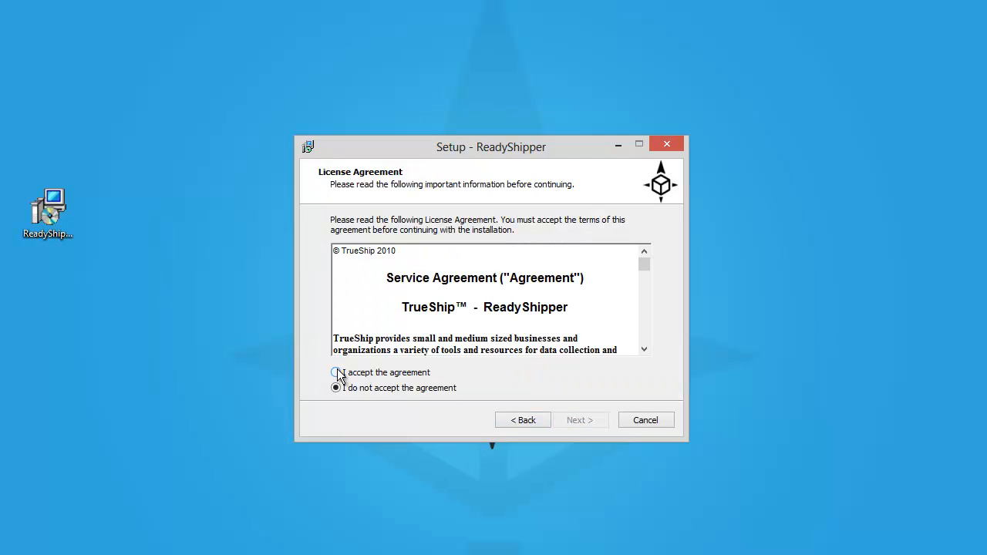
click(335, 373)
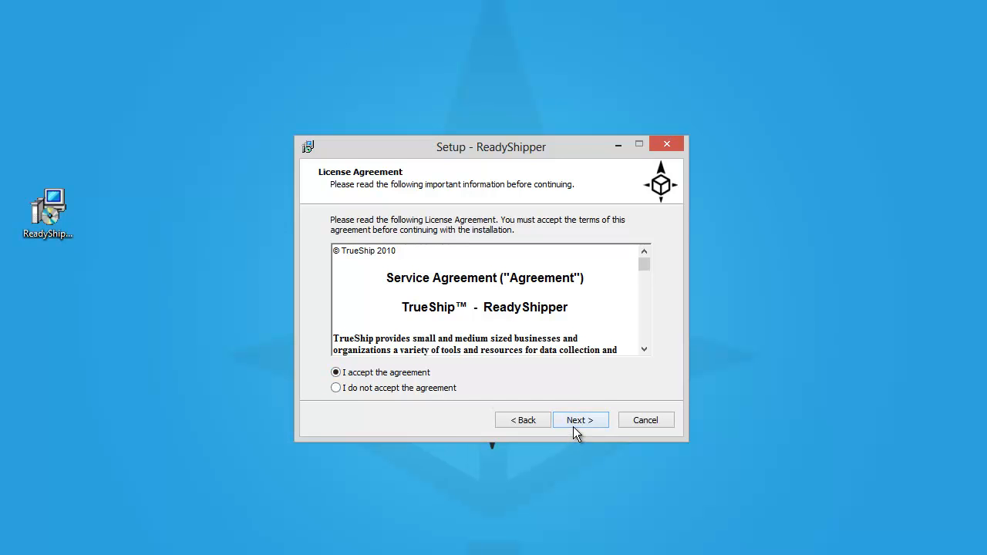
click(579, 420)
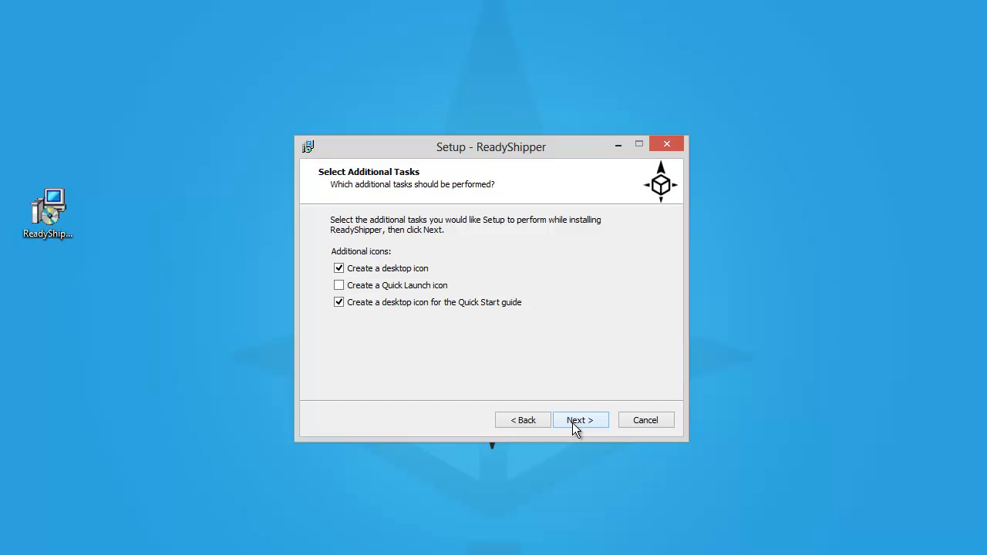
click(579, 419)
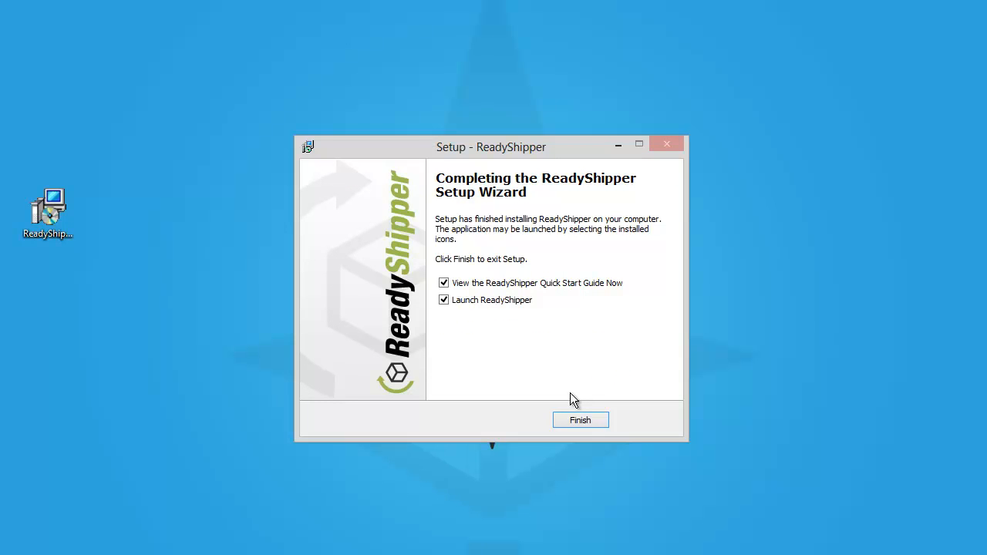
mouse_move(569, 321)
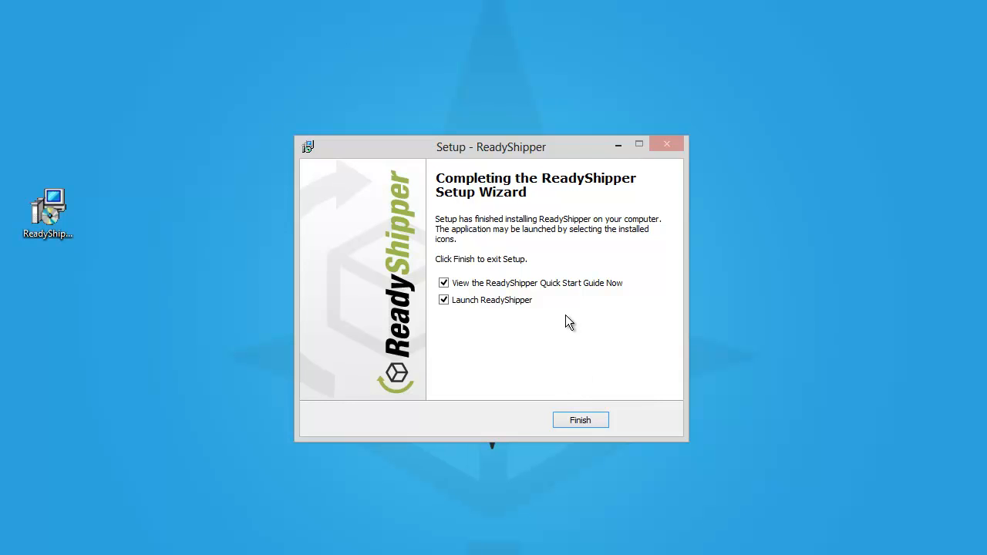
mouse_move(620, 283)
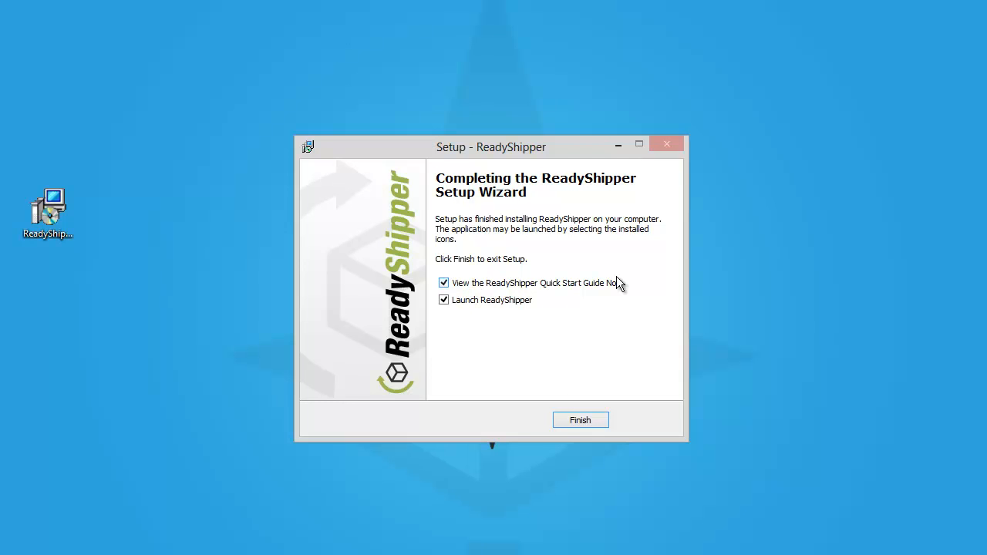
mouse_move(486, 312)
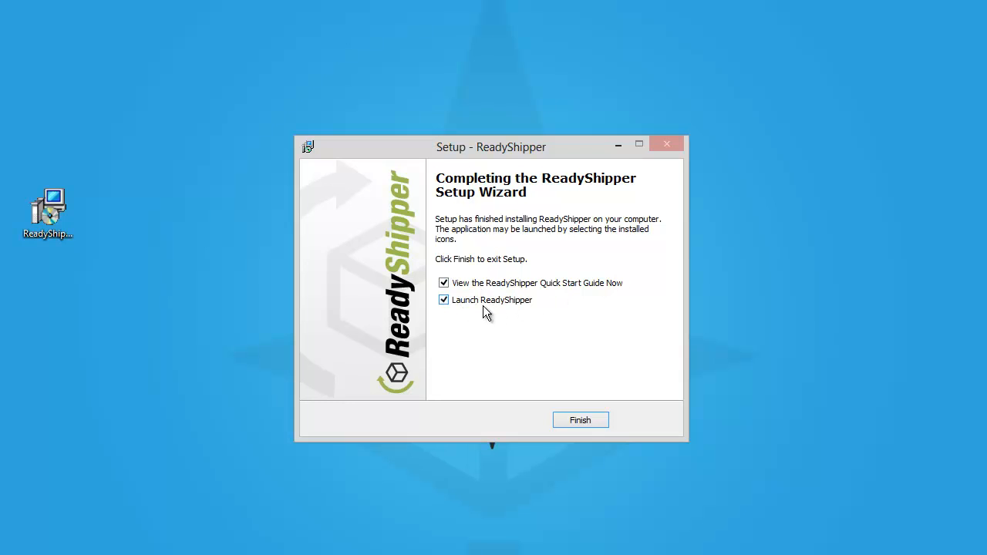
Step: Finish setup with the Quick Start Guide unchecked and ReadyShipper set to launch
click(444, 283)
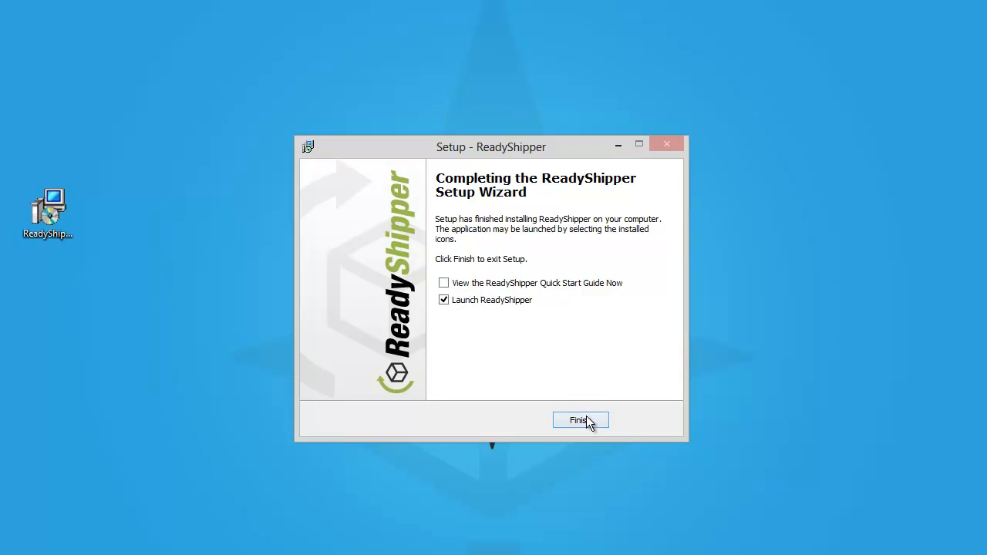
click(580, 421)
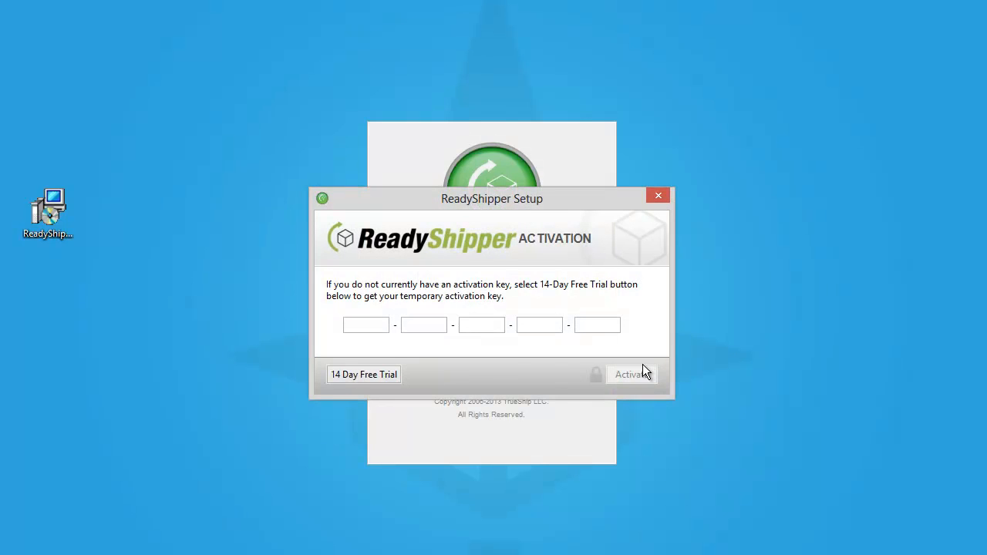
mouse_move(615, 288)
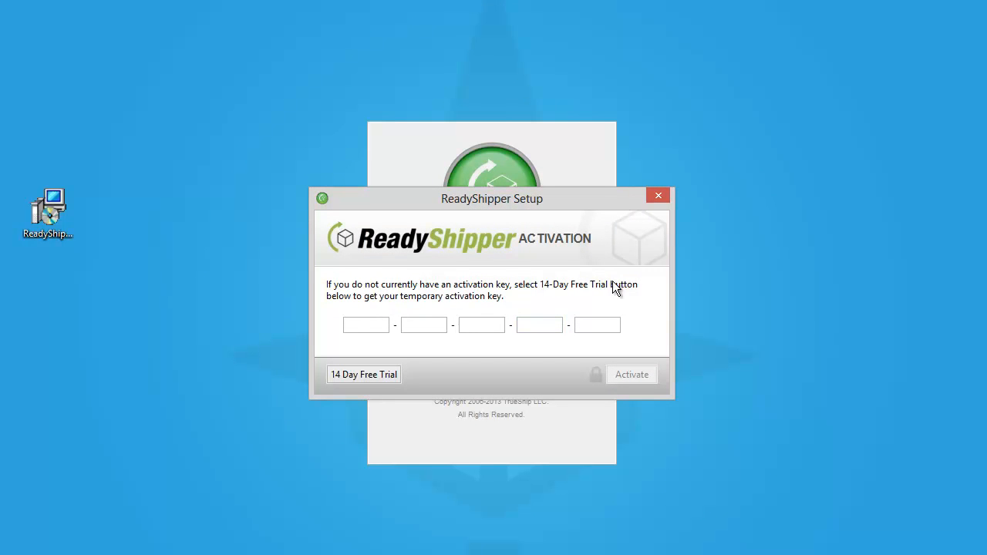
Step: Paste the trial activation key into the key fields and submit it for activation
click(366, 325)
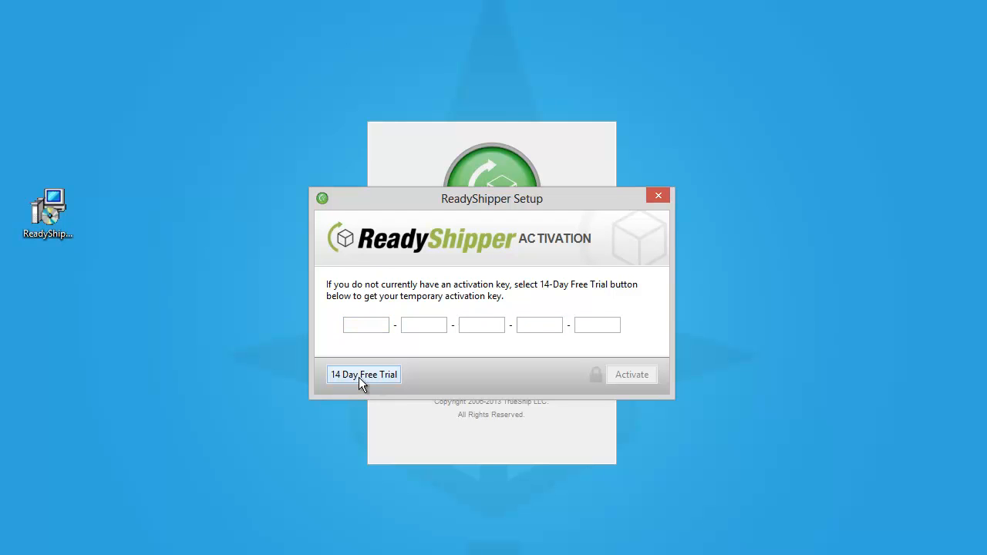
mouse_move(374, 386)
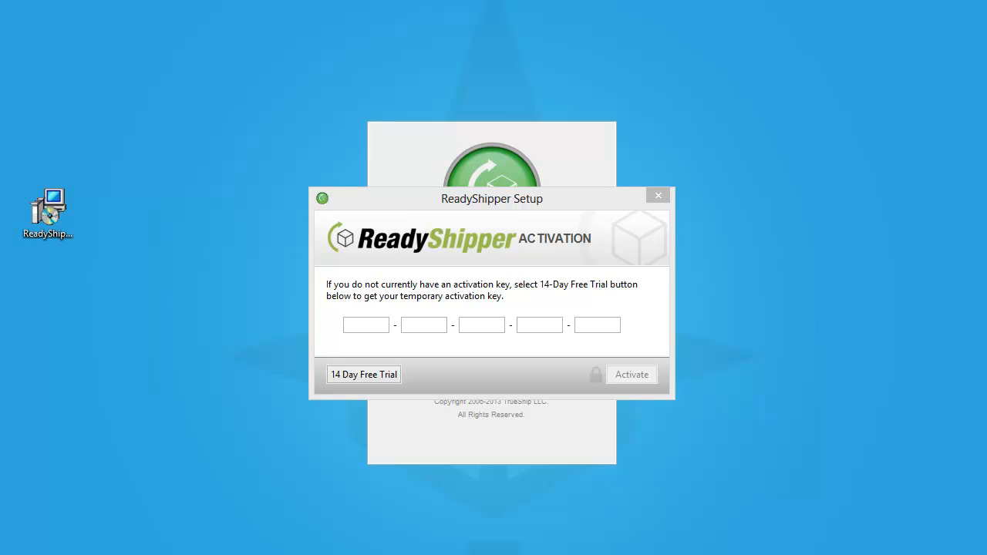
right_click(366, 324)
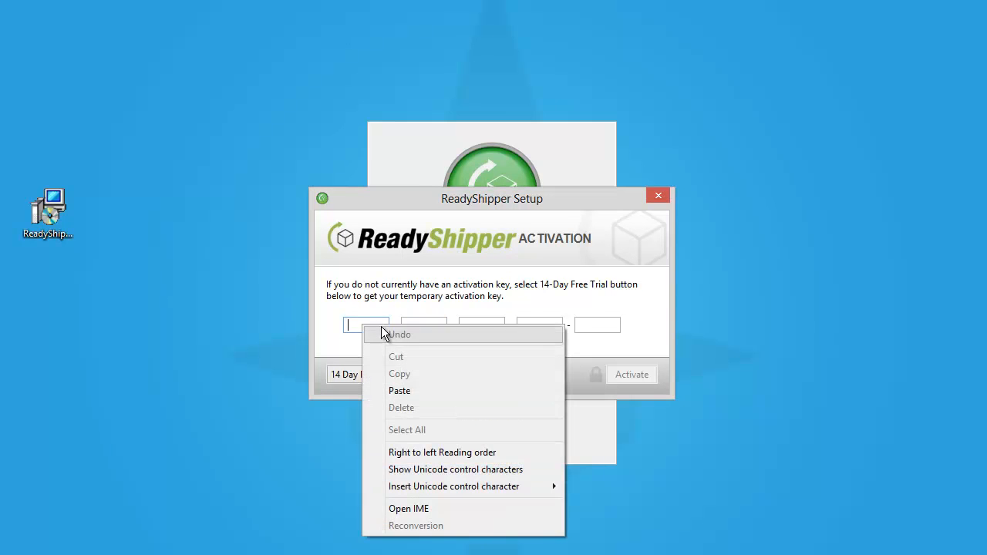
click(399, 390)
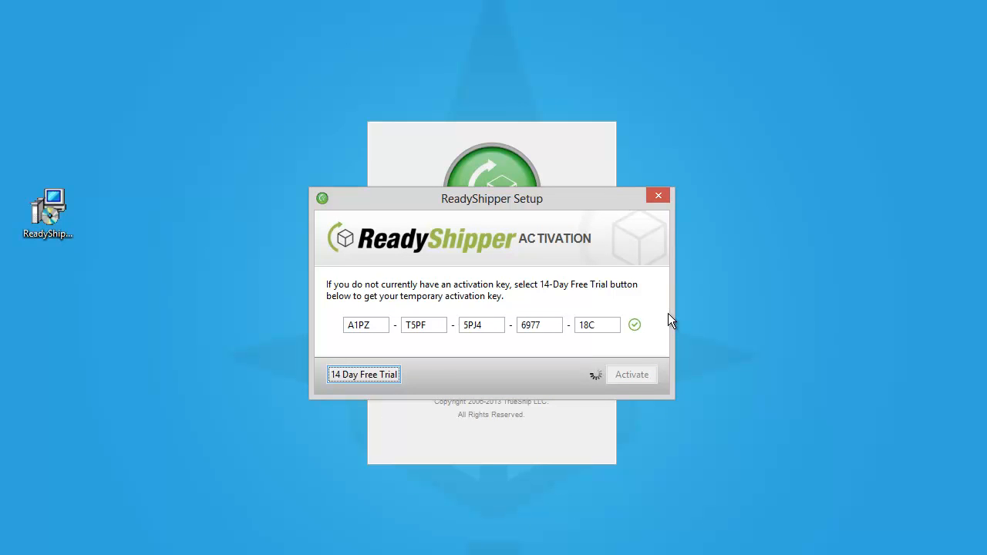
mouse_move(608, 318)
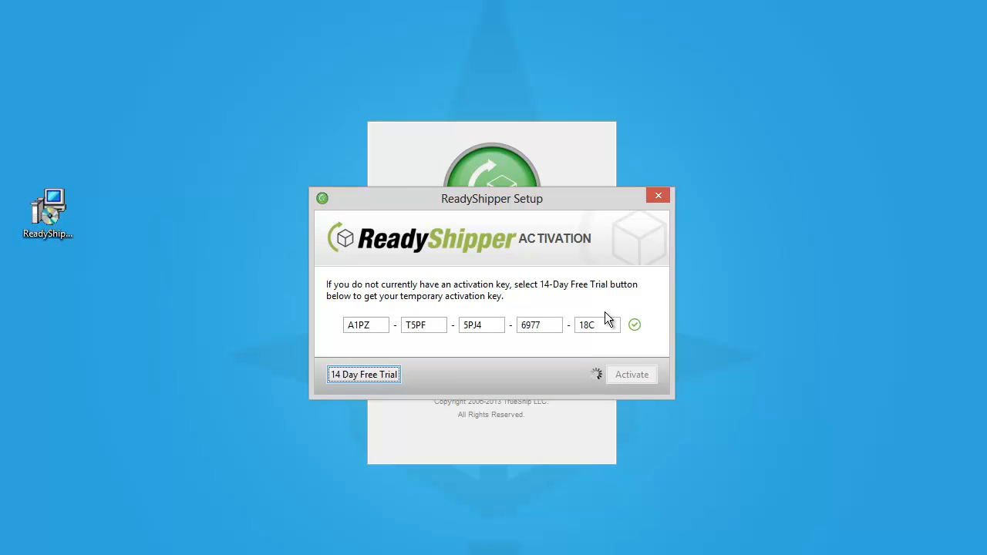
click(631, 374)
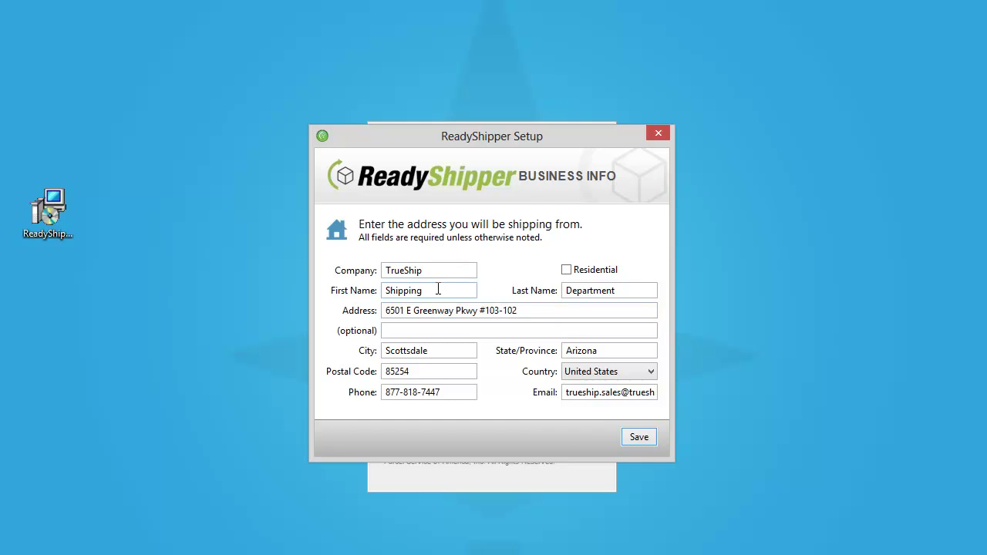
mouse_move(548, 299)
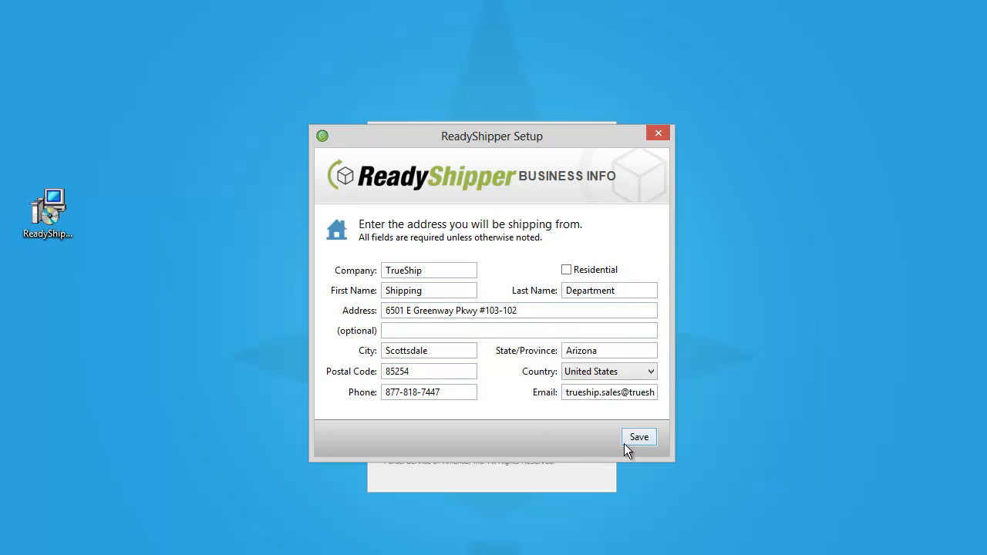
Step: Save the TrueShip Scottsdale, Arizona business address as the ship-from address
click(638, 437)
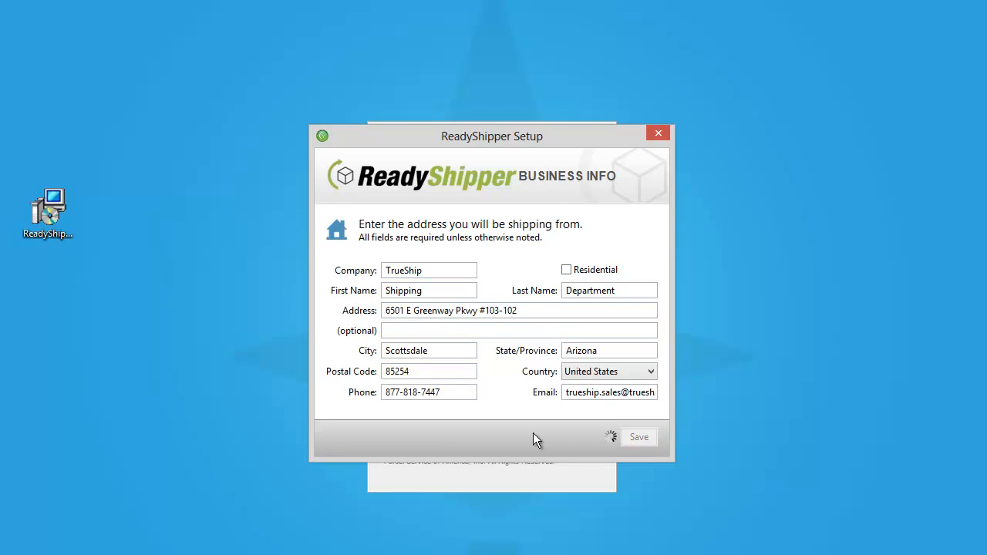
click(638, 437)
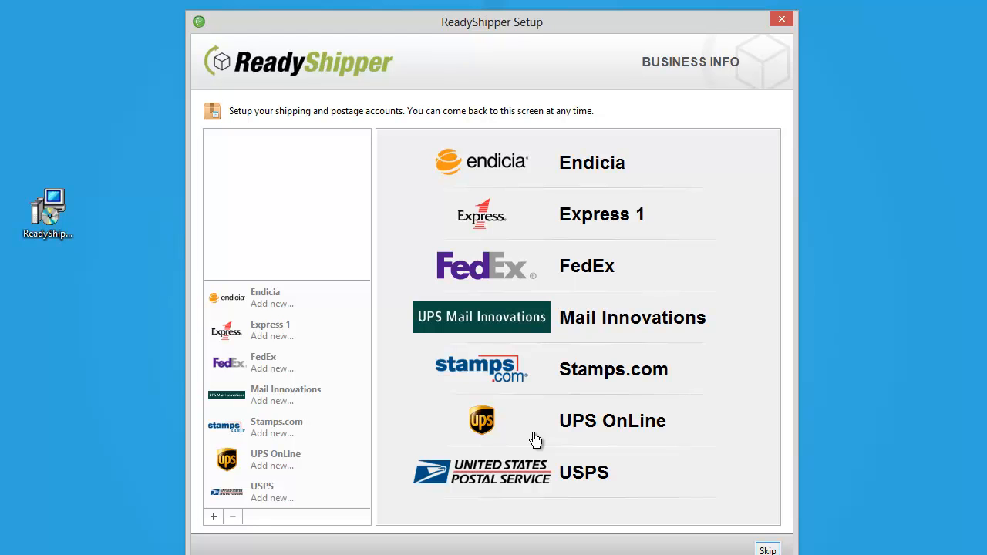
mouse_move(514, 215)
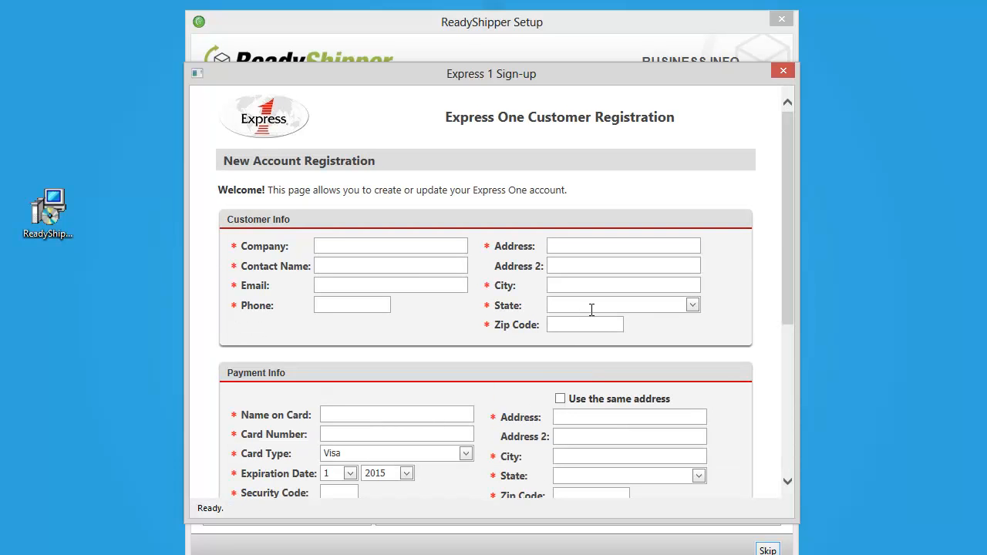
Step: Close Express 1 sign-up and review the account's $0.00 balance and insurance options
click(783, 71)
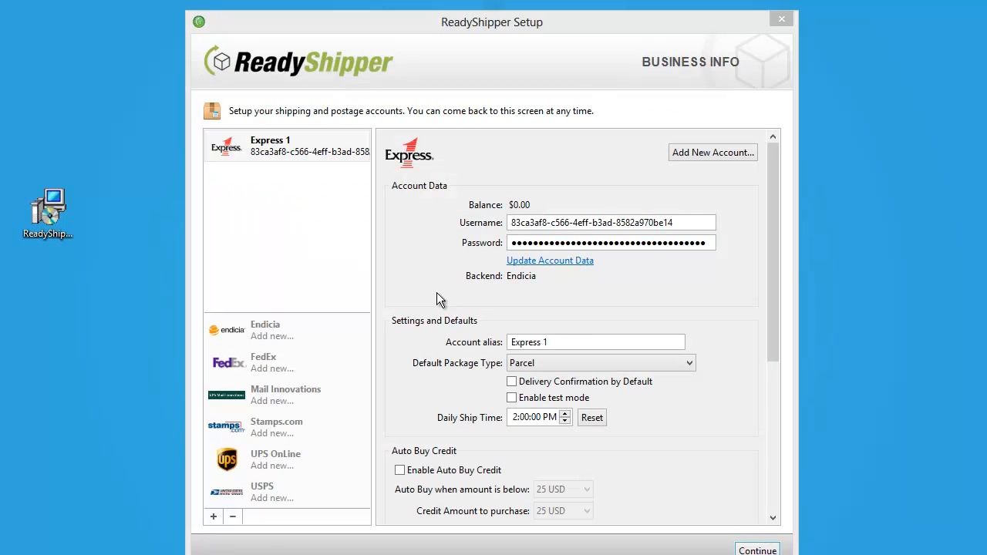
mouse_move(446, 294)
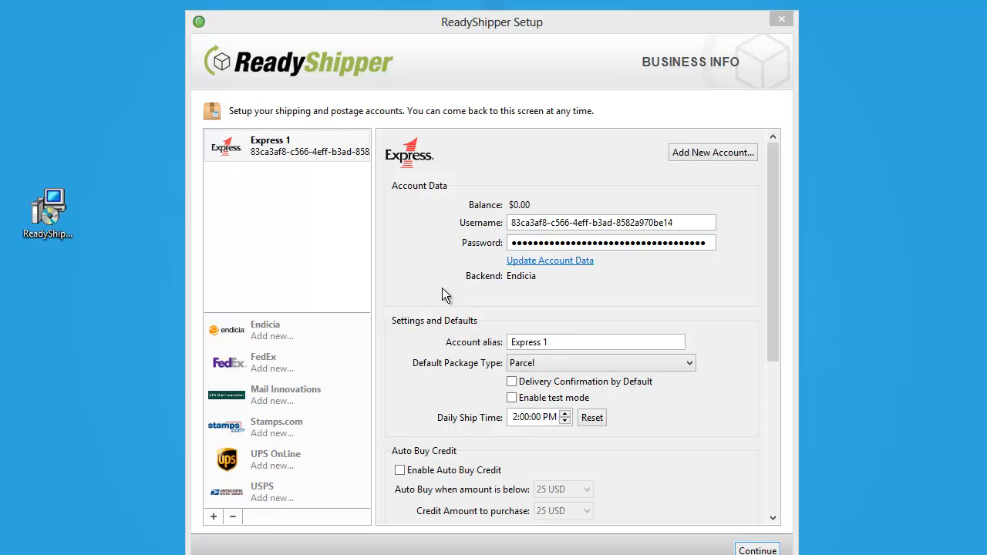
click(287, 146)
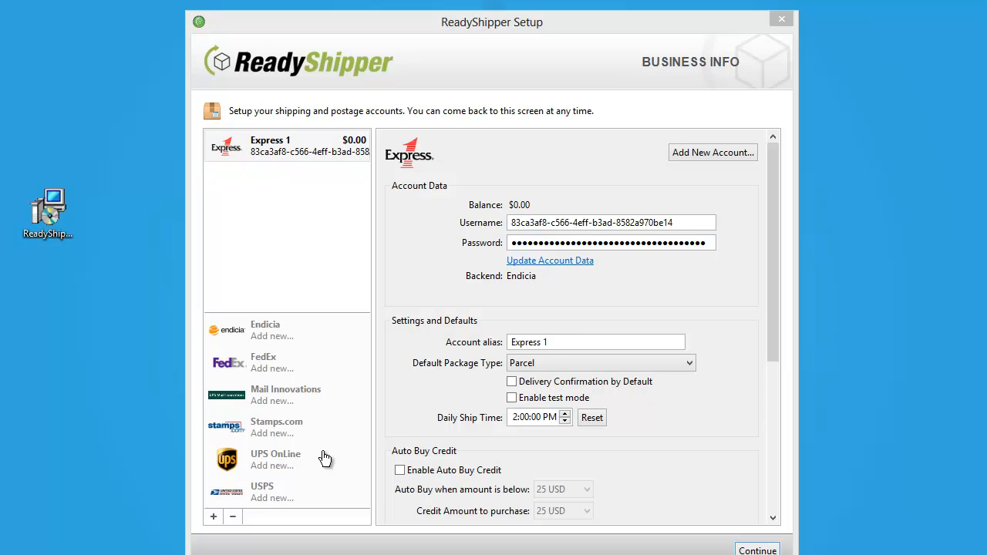
mouse_move(271, 444)
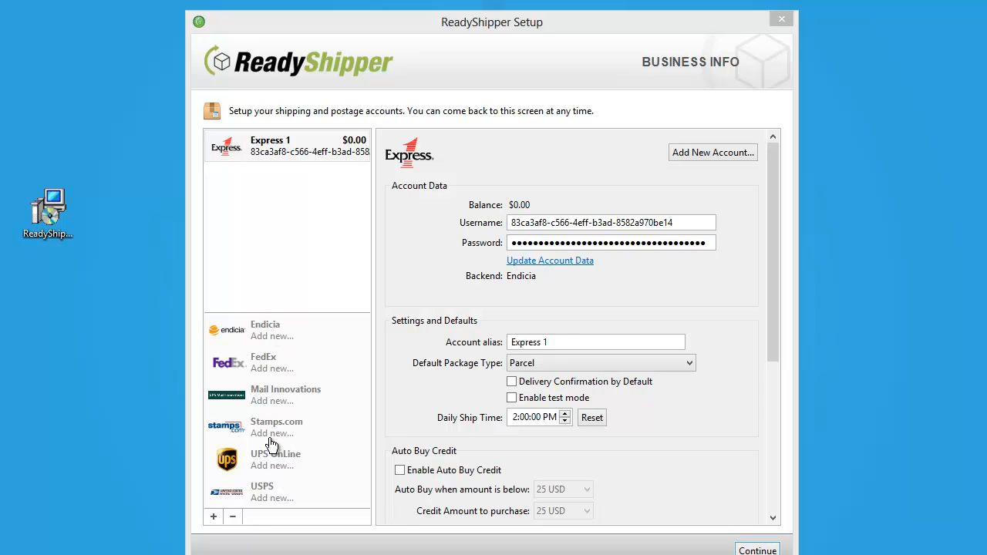
mouse_move(270, 439)
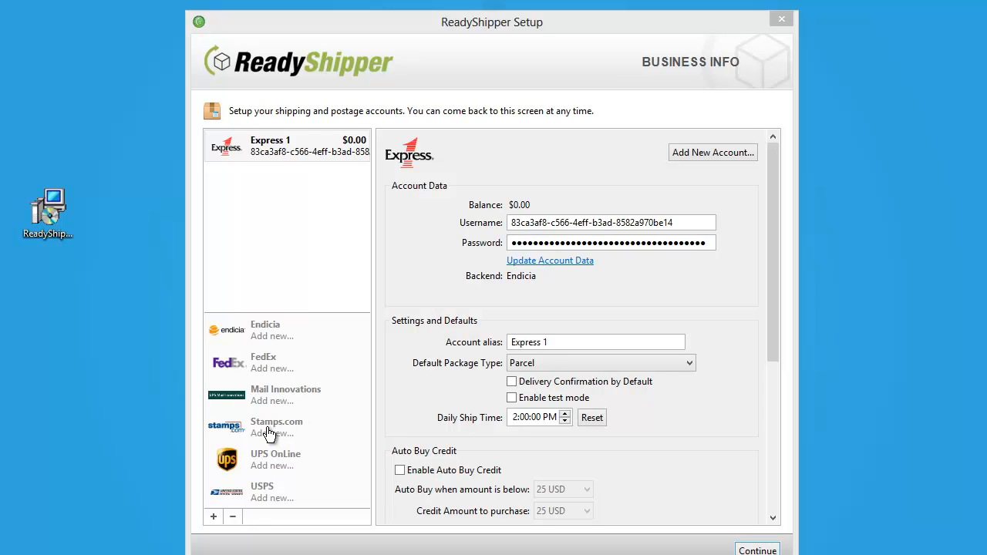
mouse_move(648, 270)
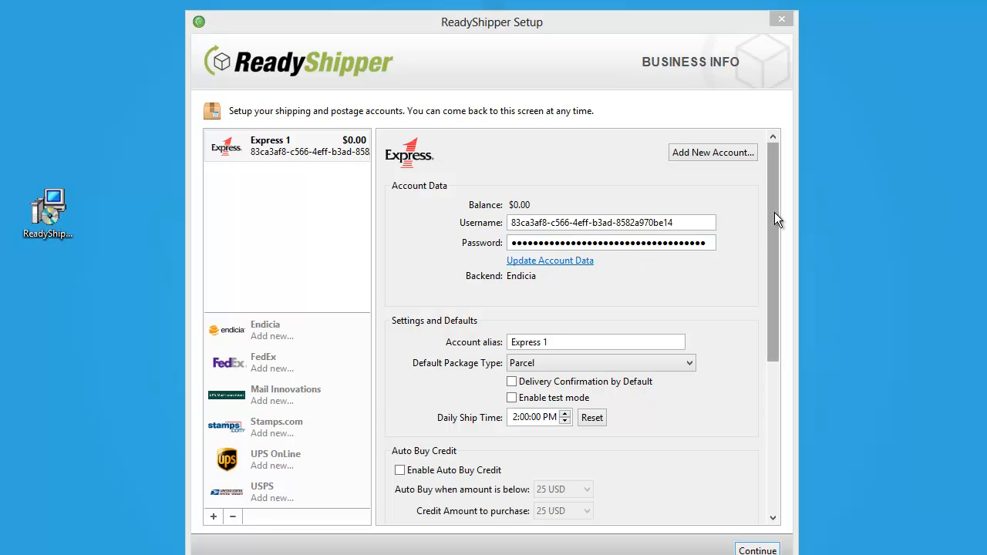
scroll(down, 3)
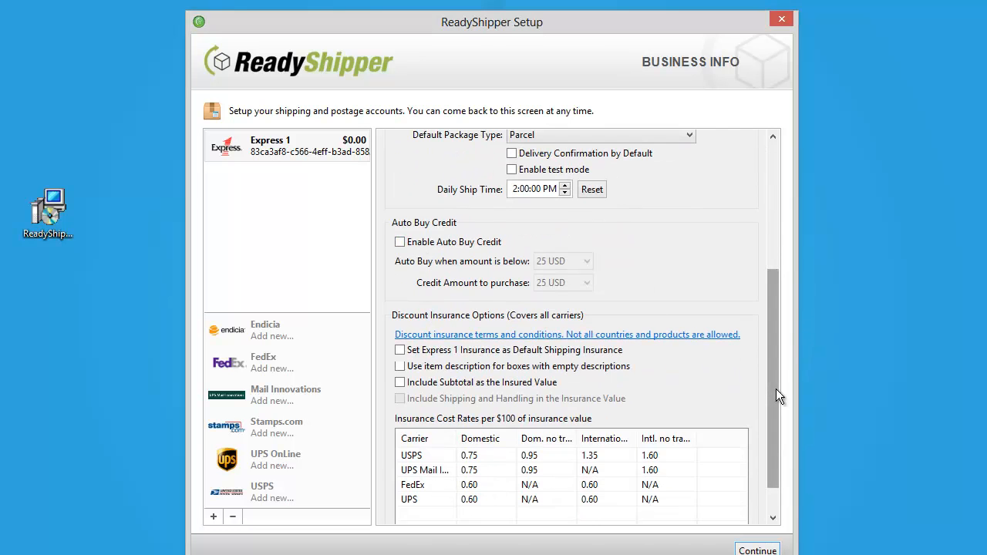
scroll(up, 3)
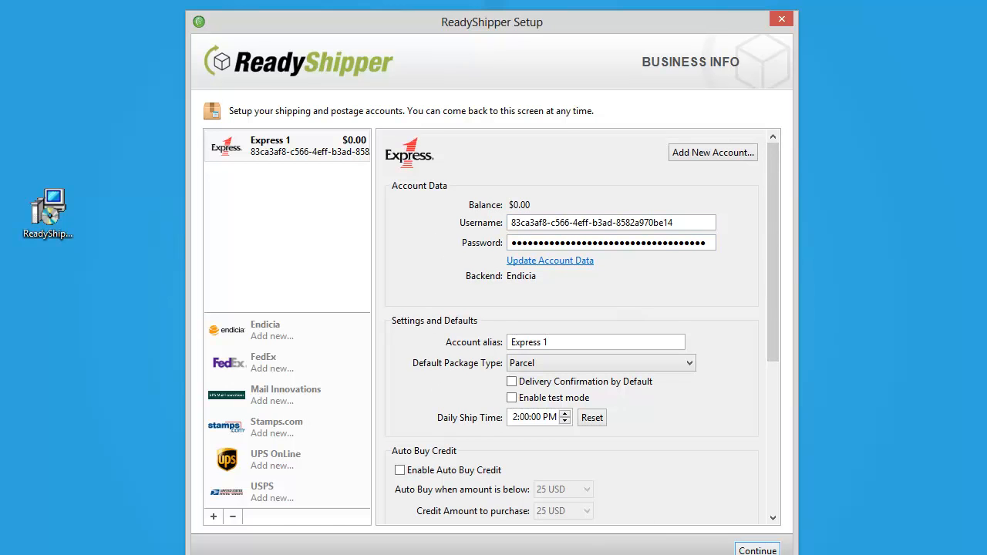
Step: Continue past shipping accounts and close the configuration success screen
click(757, 549)
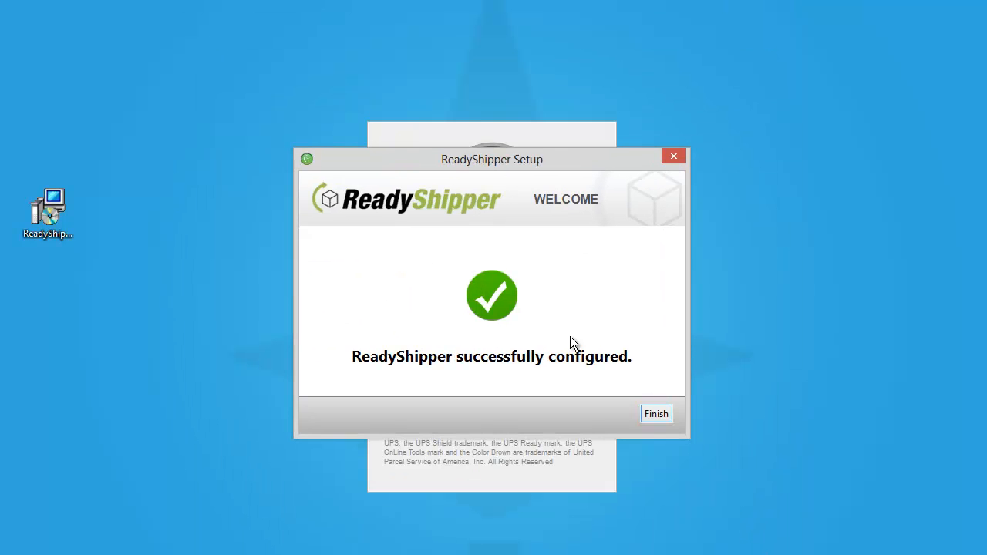
mouse_move(536, 364)
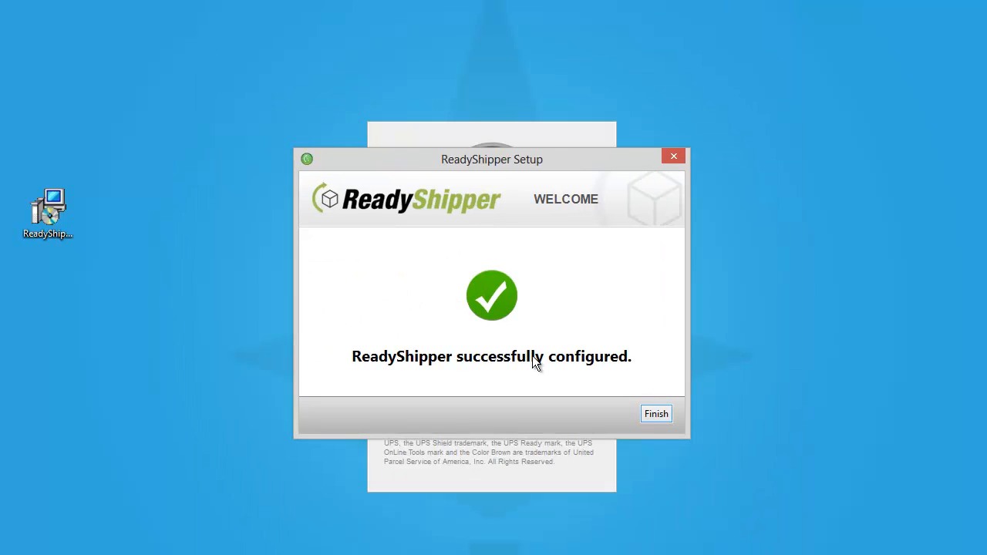
click(656, 414)
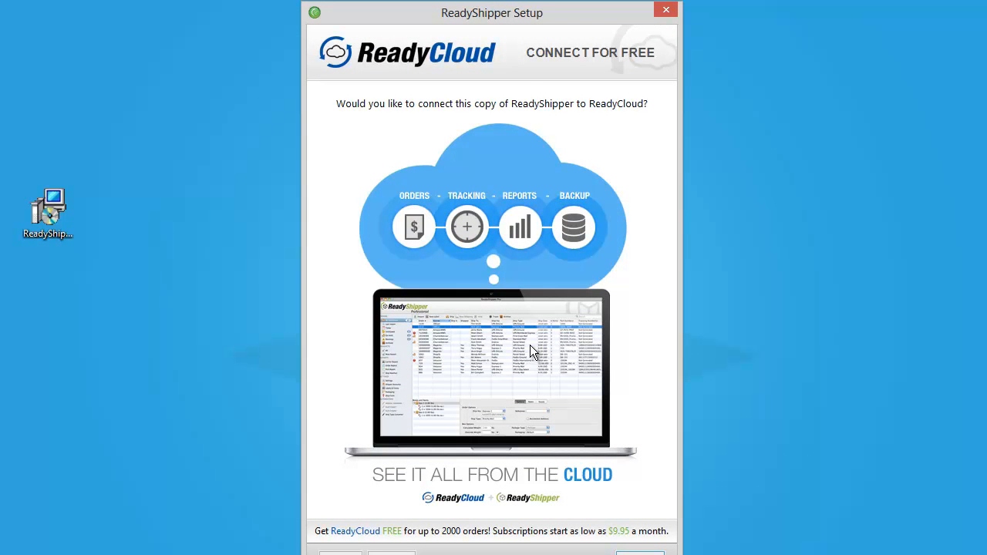
mouse_move(528, 457)
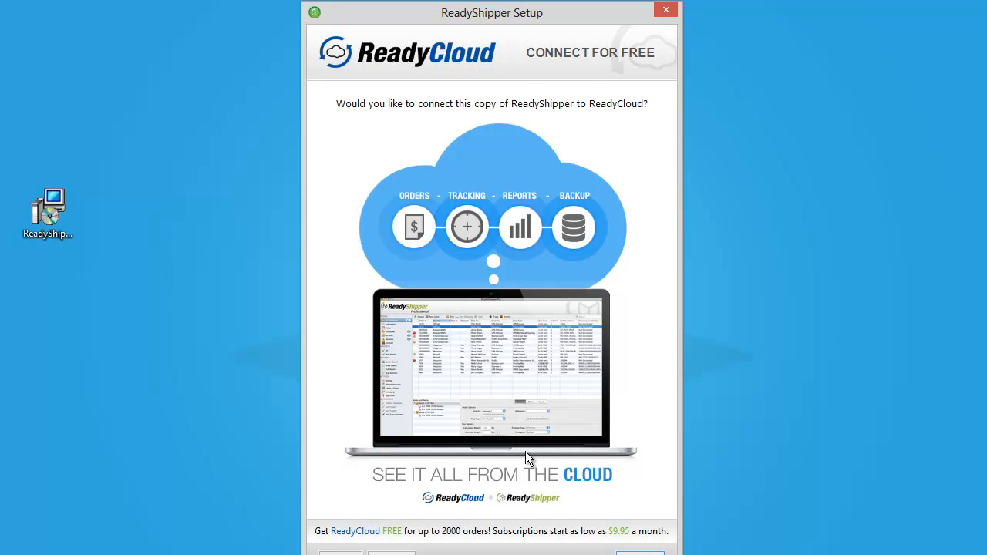
mouse_move(540, 465)
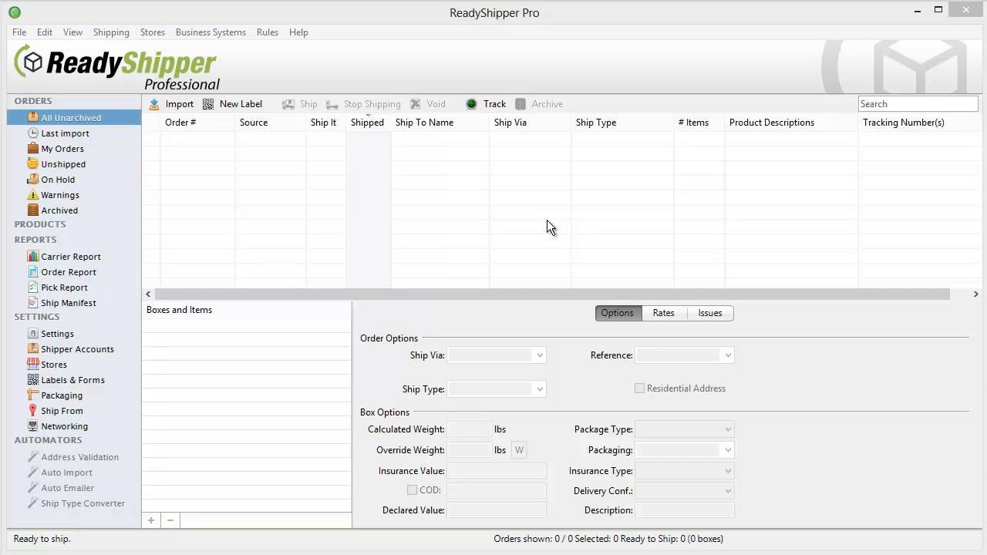
Step: Open the Stores menu to get store modules
click(152, 32)
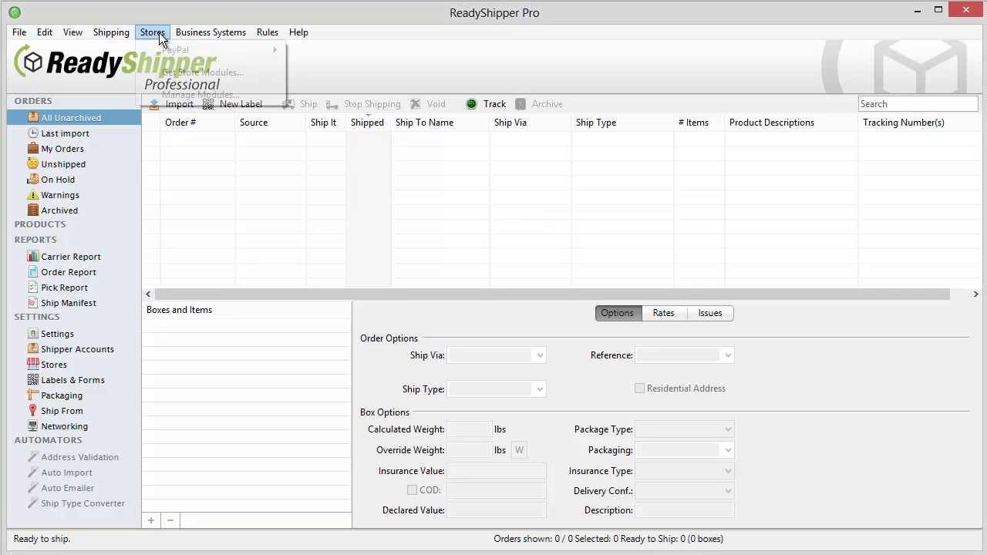
mouse_move(202, 72)
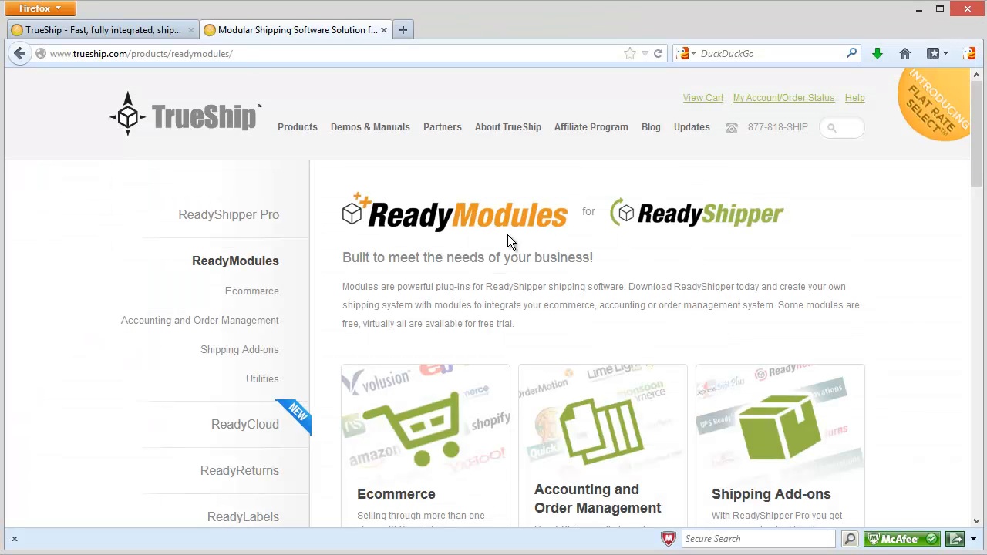
Step: Open the Volusion Module under Ecommerce Modules and download its free trial
scroll(down, 3)
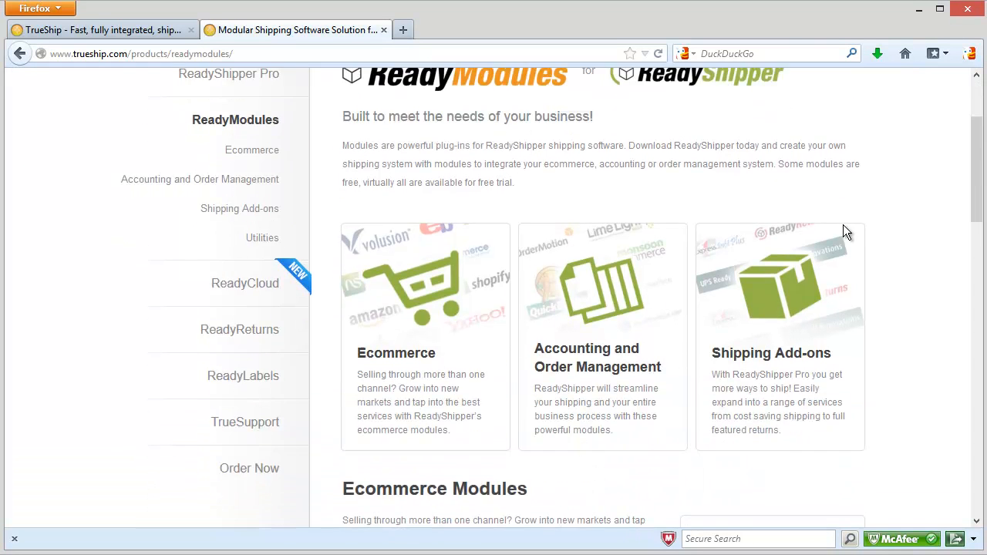
scroll(down, 3)
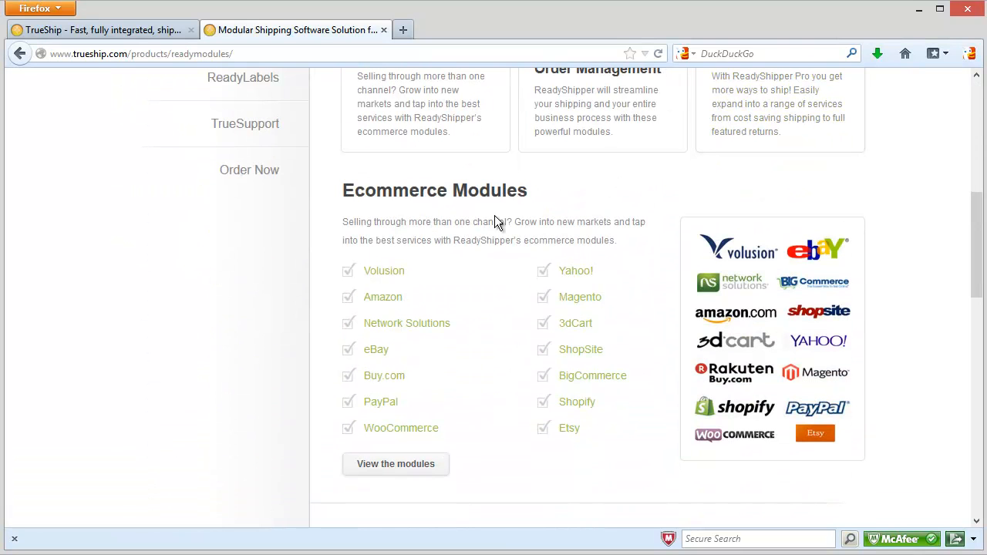
mouse_move(475, 264)
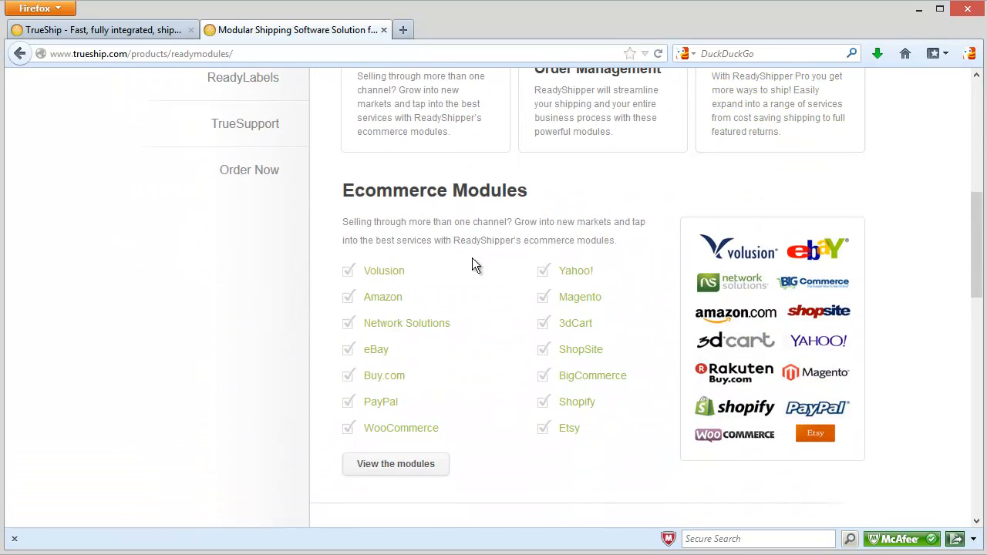
scroll(down, 3)
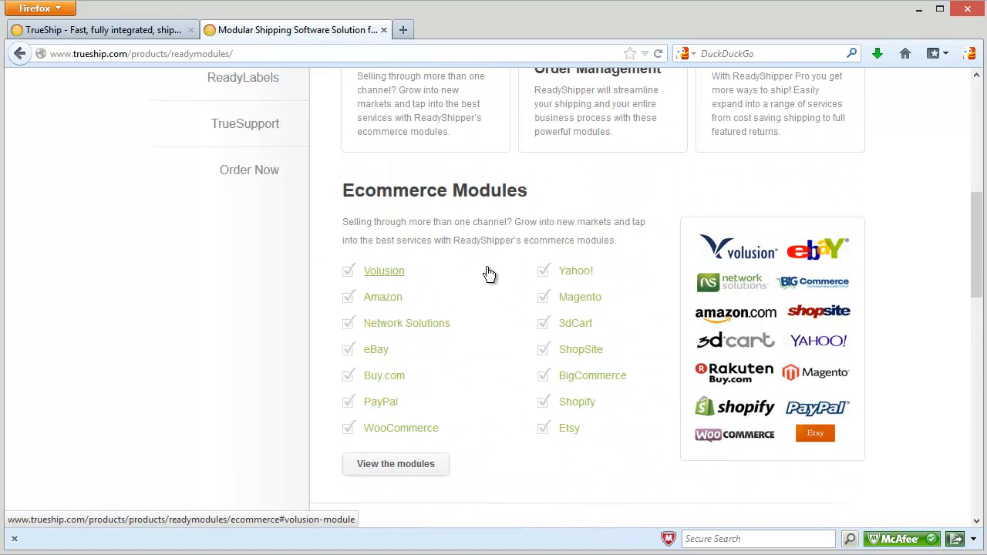
mouse_move(384, 278)
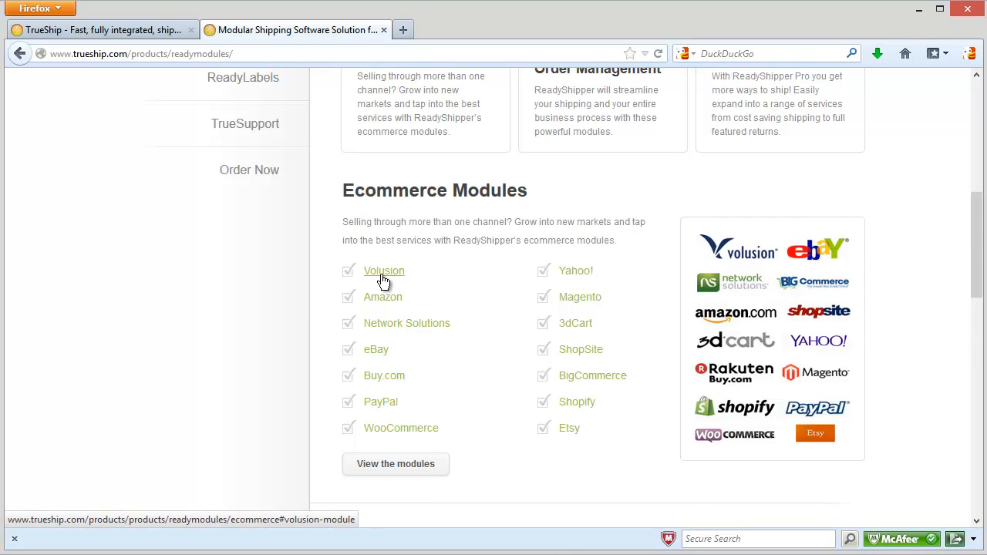
click(384, 271)
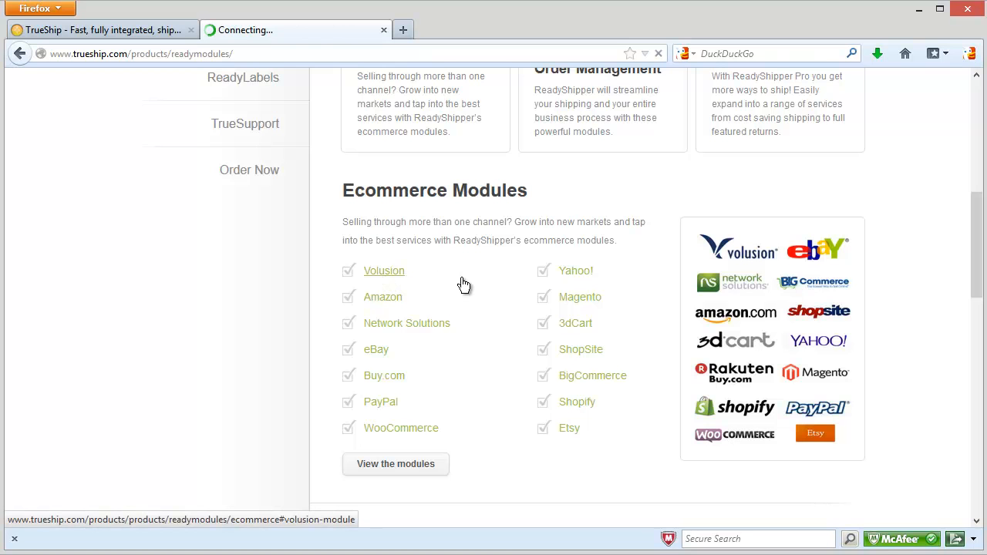
click(383, 270)
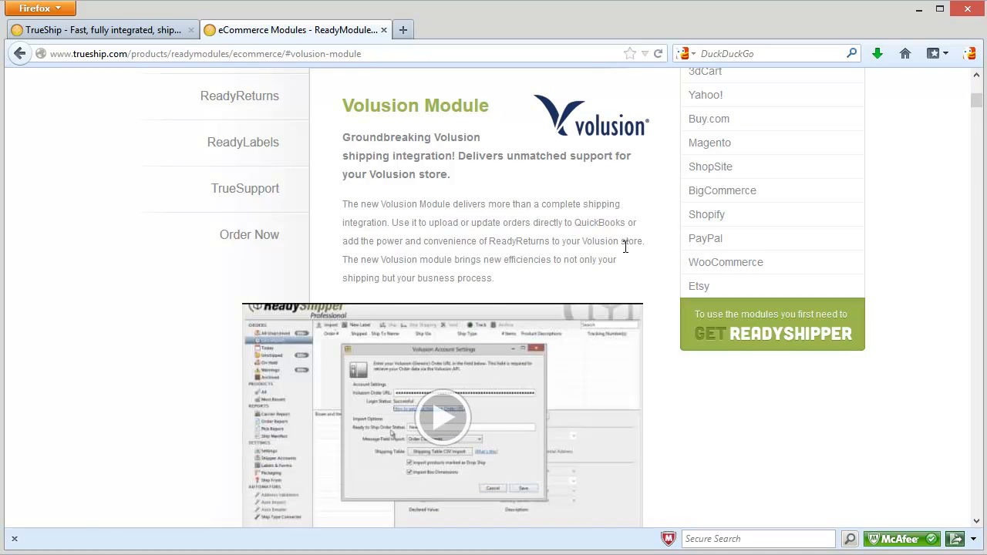
scroll(down, 3)
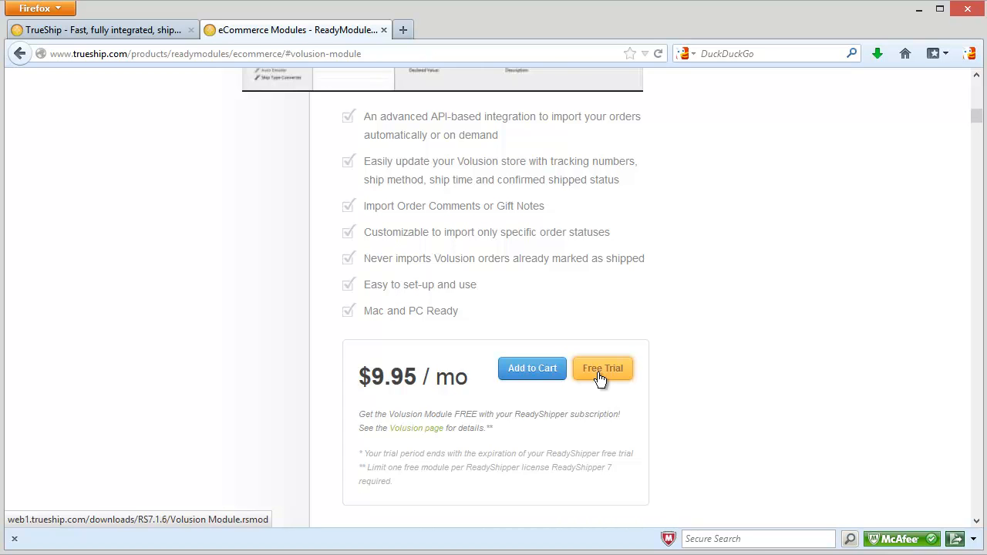
click(602, 368)
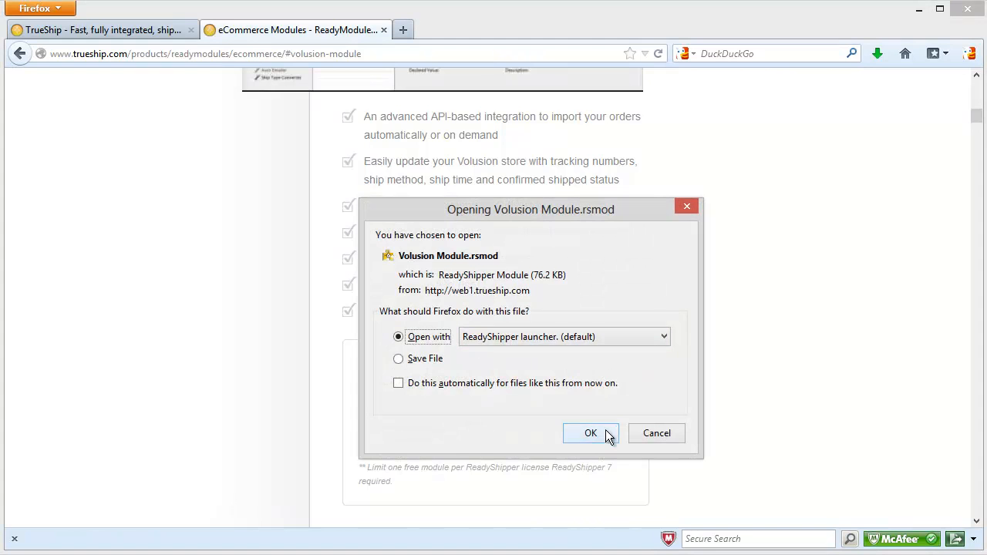
Step: Open the Volusion module file in ReadyShipper and confirm the installation message
click(591, 433)
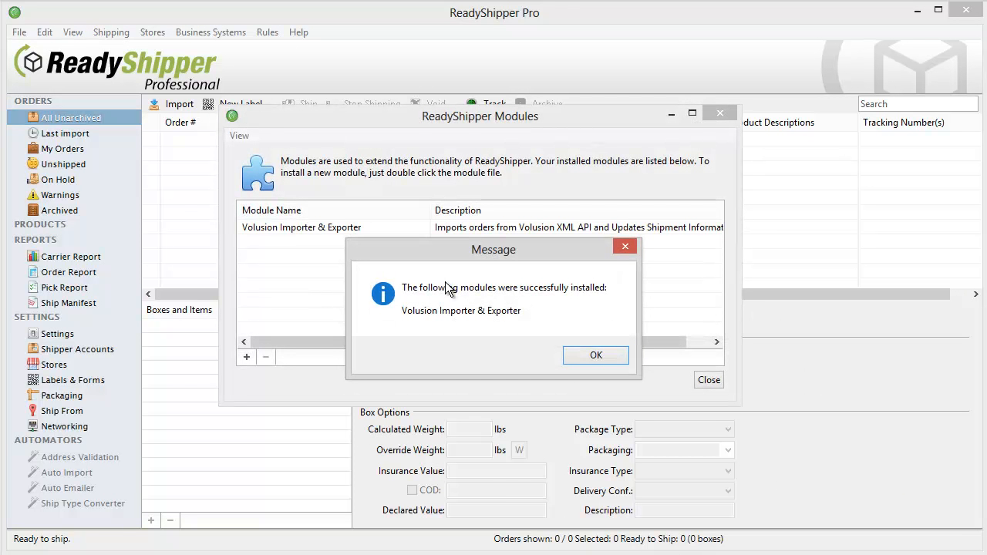
mouse_move(538, 255)
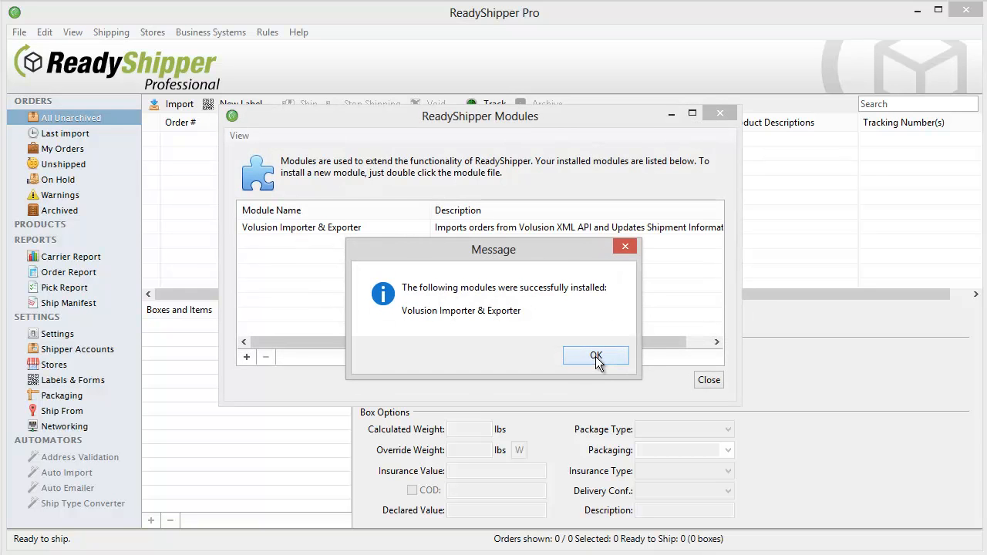
click(595, 356)
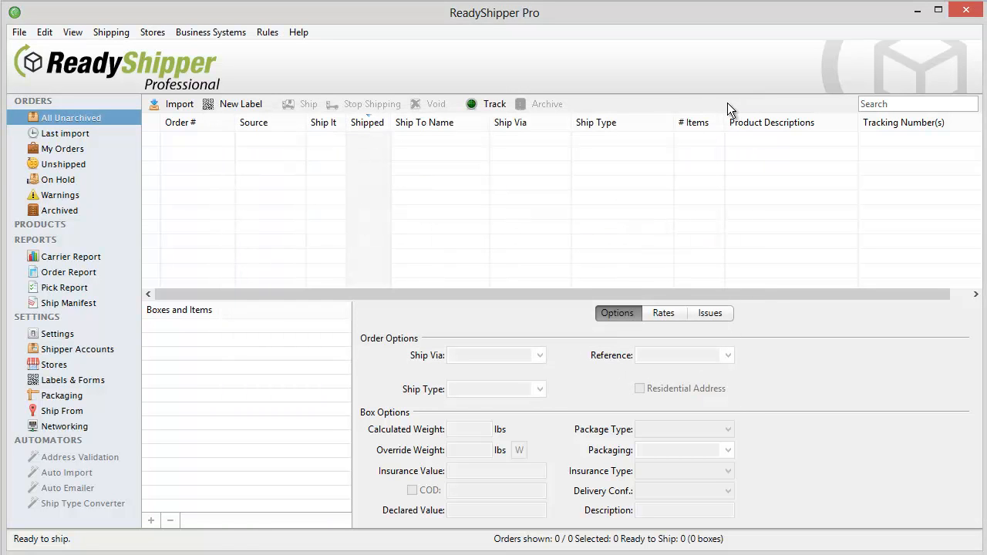
mouse_move(73, 377)
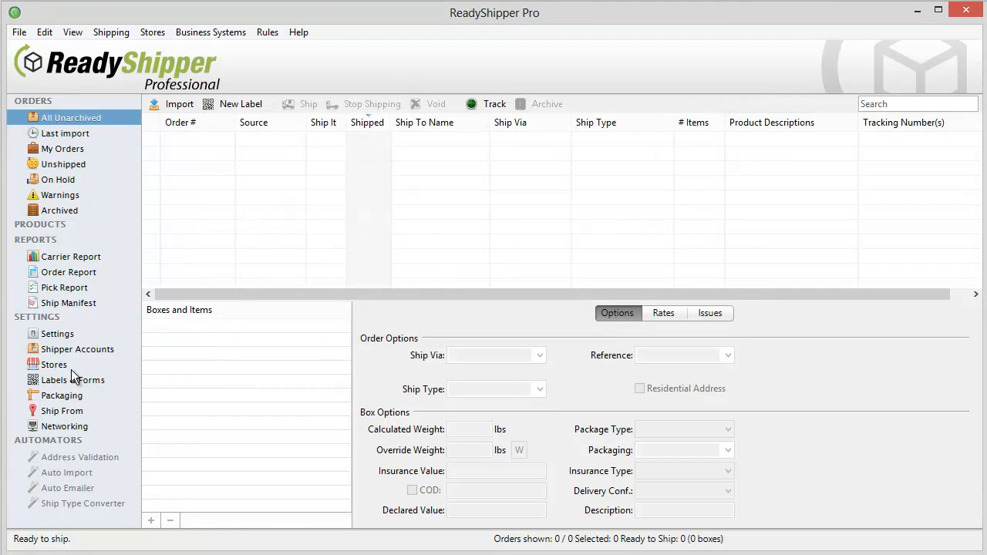
Step: Add a Volusion store account in Stores settings using the pasted Volusion order URL
click(55, 364)
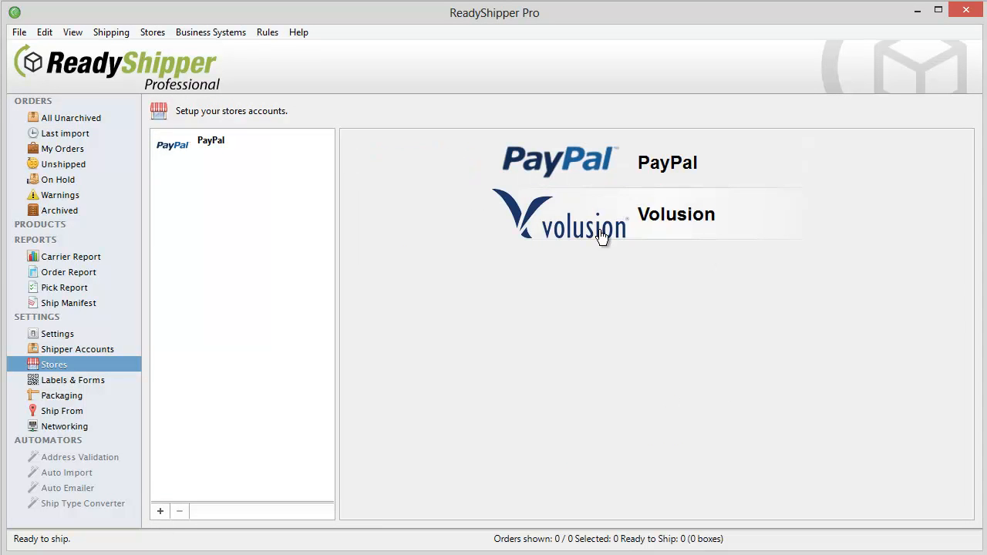
click(578, 214)
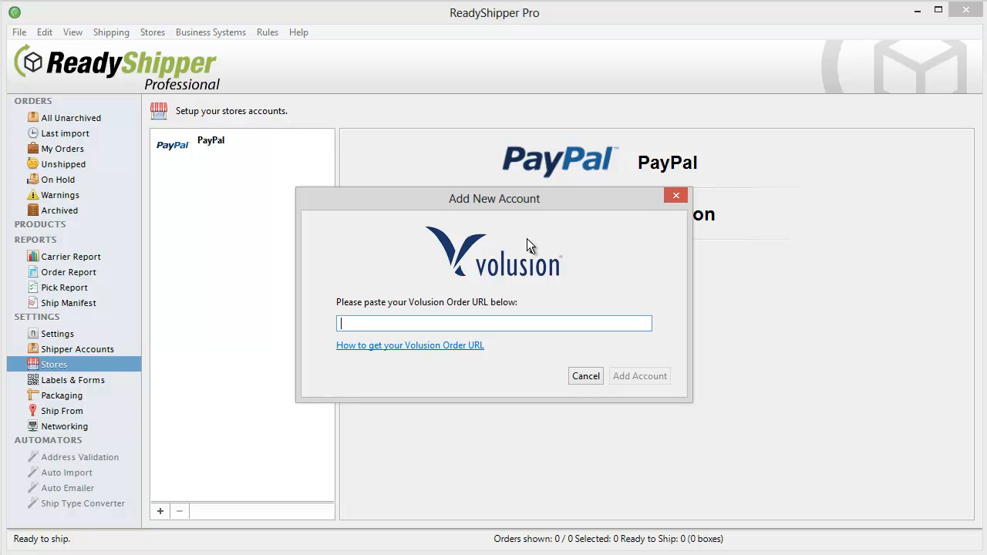
mouse_move(518, 251)
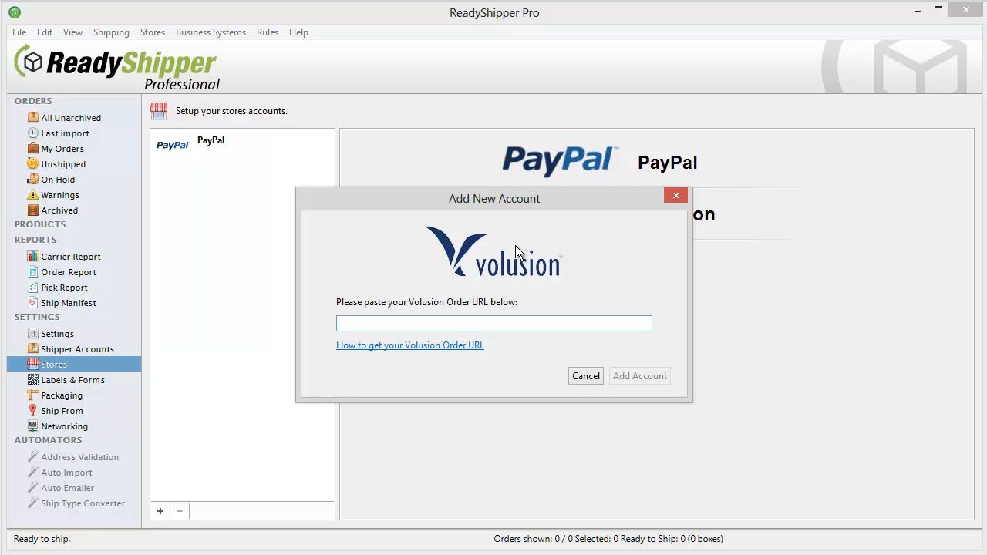
mouse_move(374, 353)
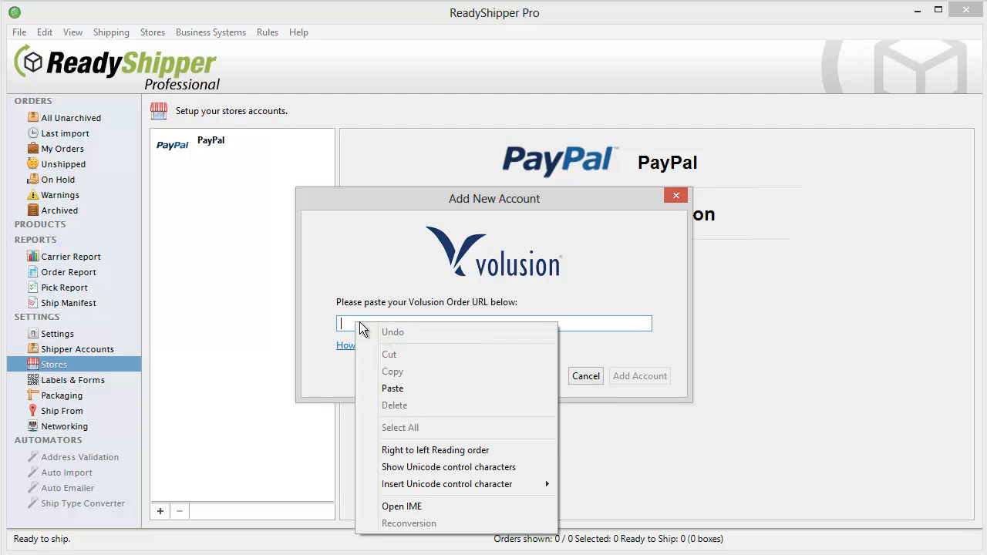
click(393, 388)
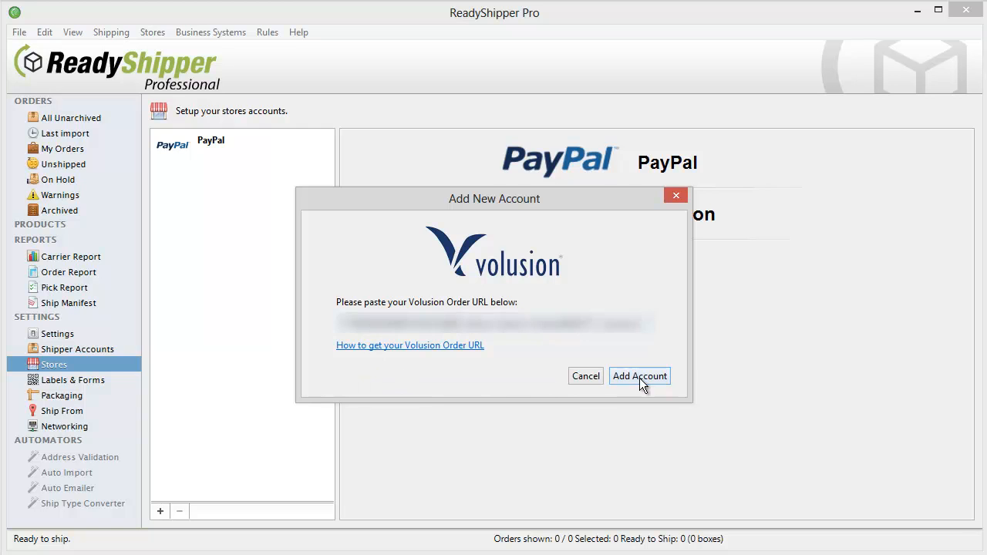
click(640, 375)
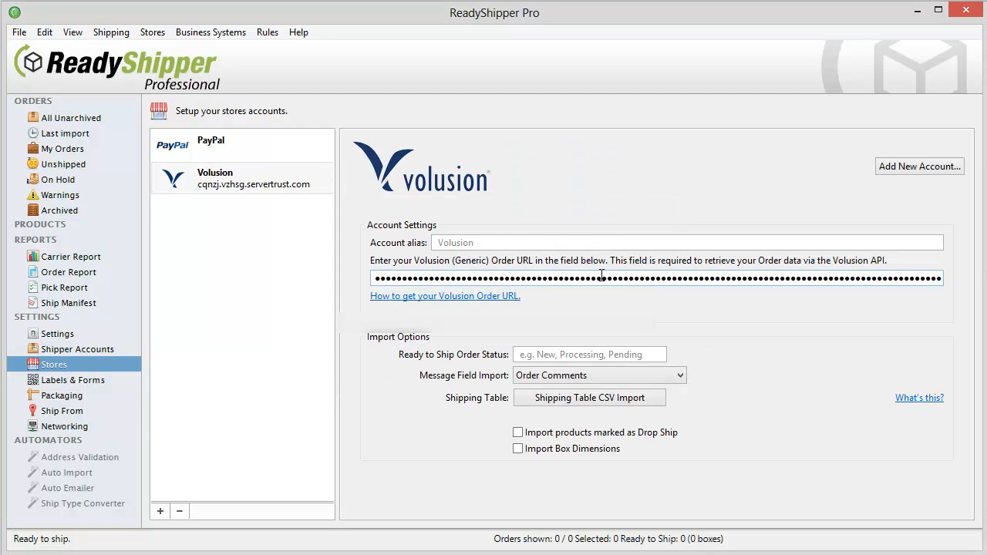
mouse_move(656, 332)
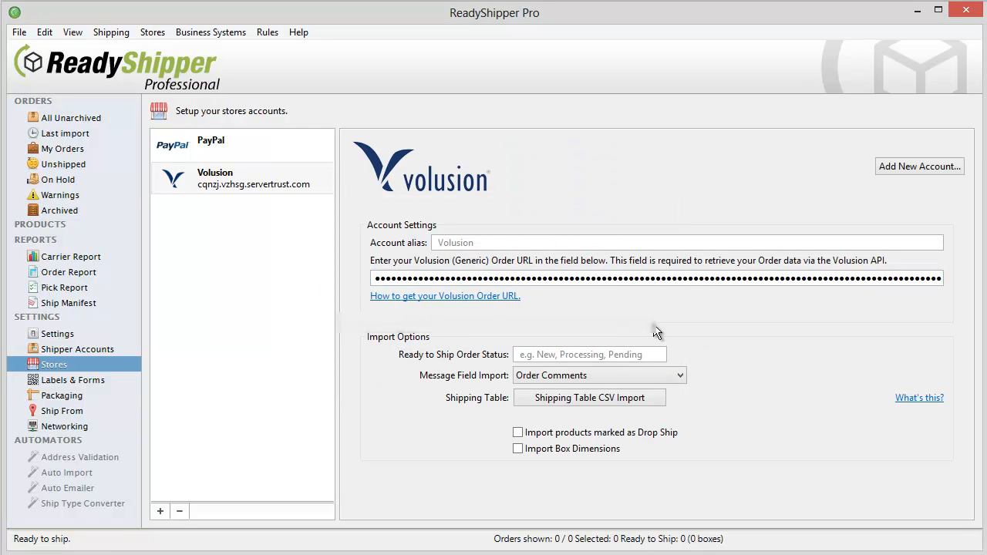
mouse_move(653, 310)
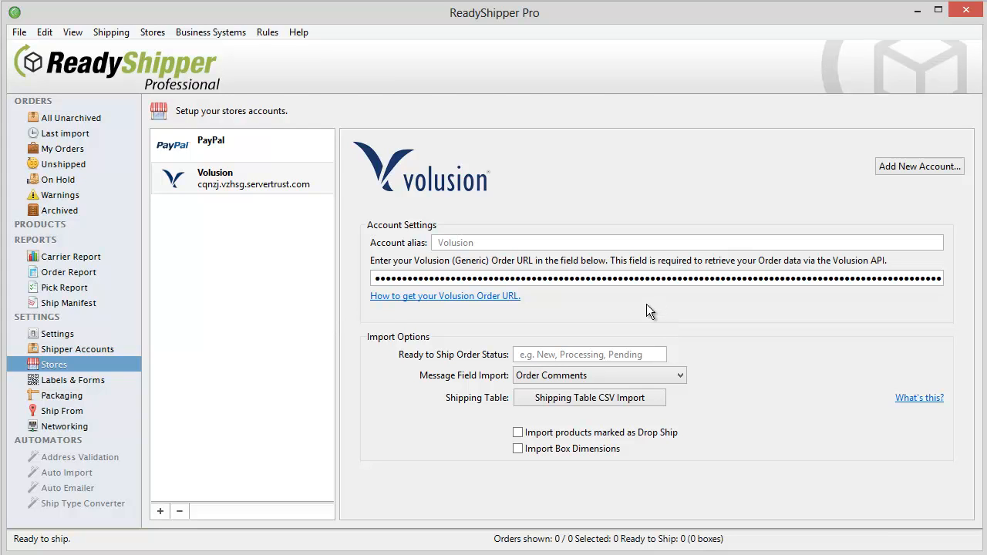
mouse_move(919, 167)
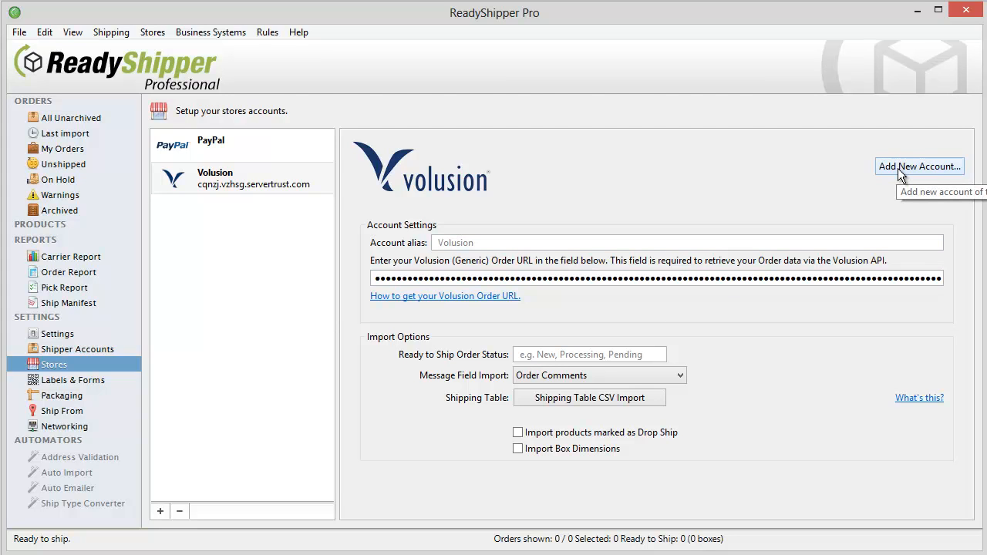
mouse_move(623, 162)
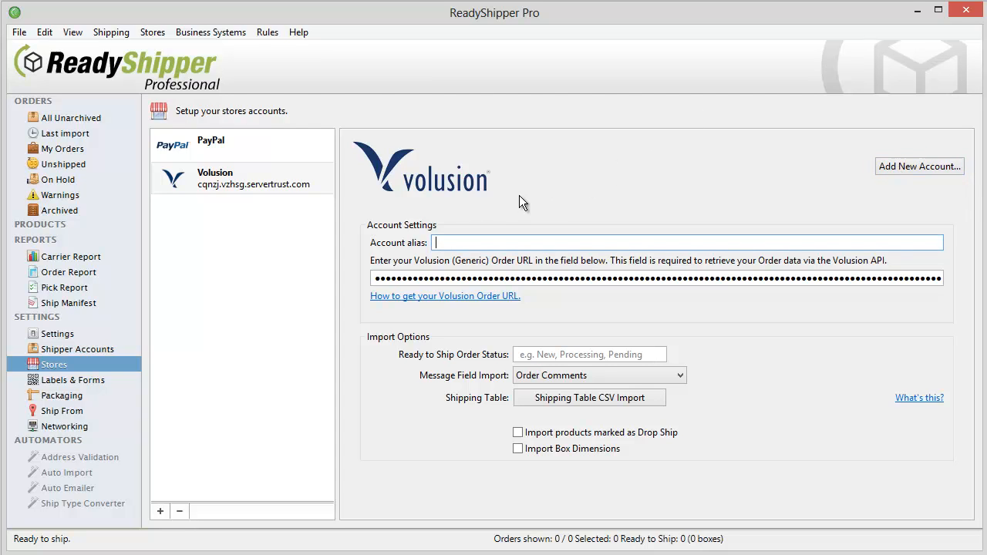
Step: Enter 'TrueShip Demo' as the account alias and 'New' as the ready-to-ship status
text(TrueShip Demo)
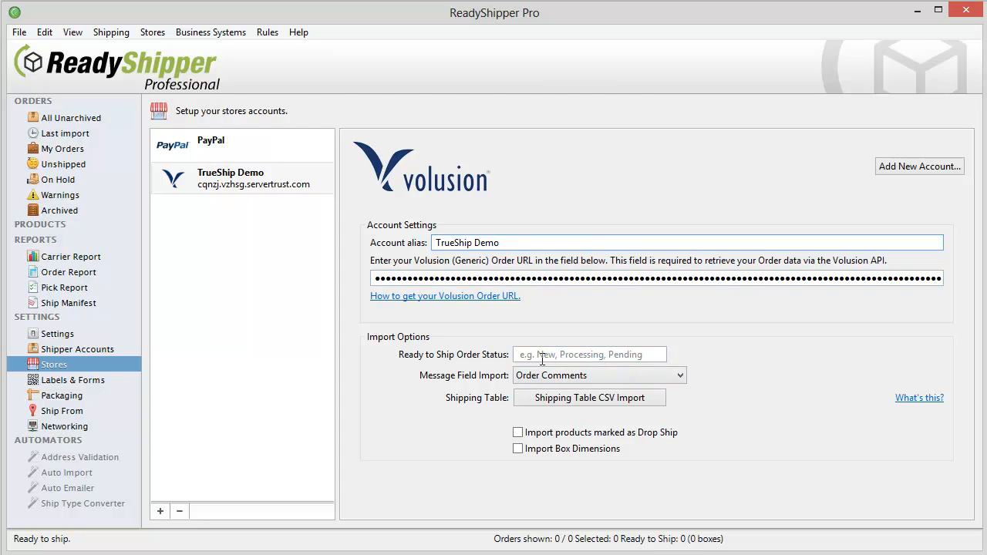
text(Ne)
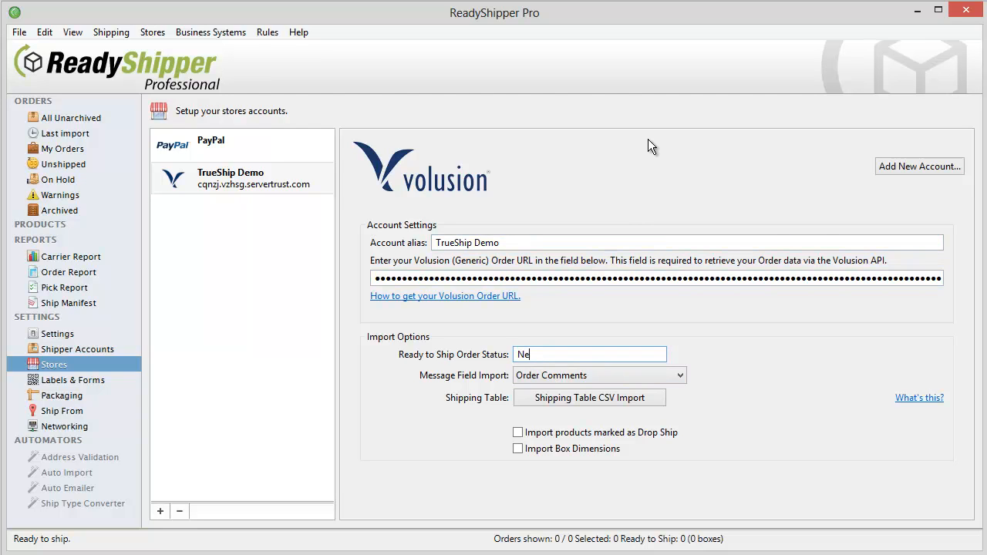
text(w)
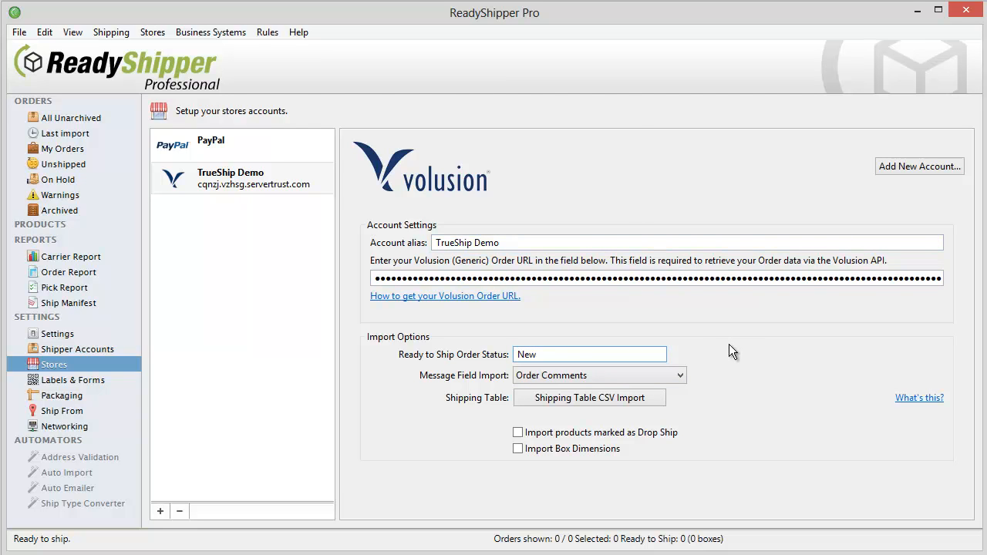
mouse_move(563, 150)
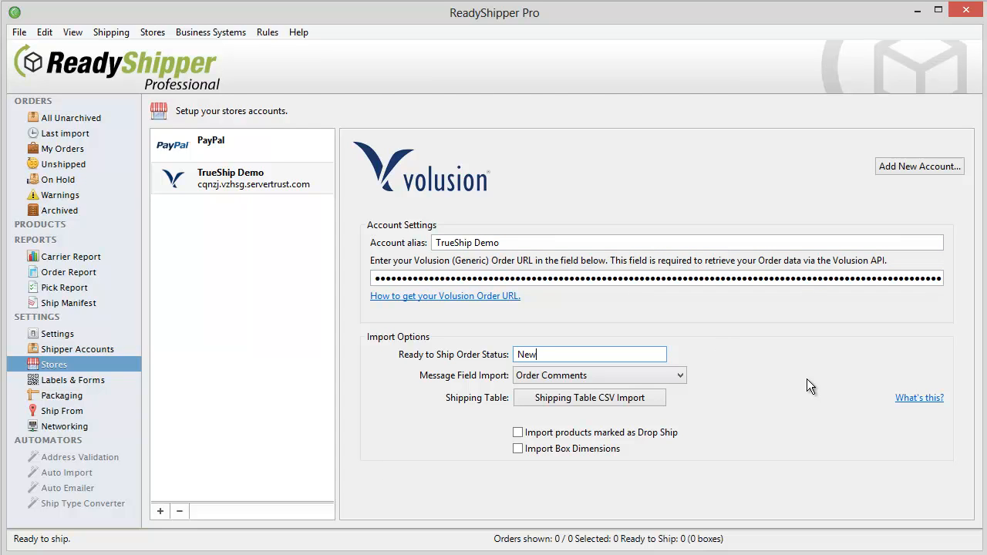
mouse_move(623, 374)
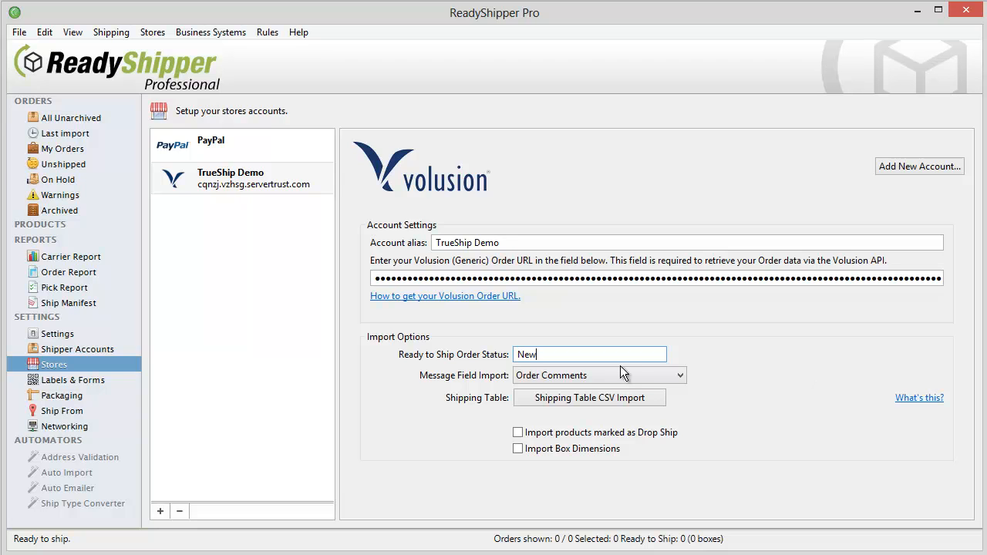
Step: Fetch today's TrueShip Demo orders and import orders 979, 980 and 981
click(71, 117)
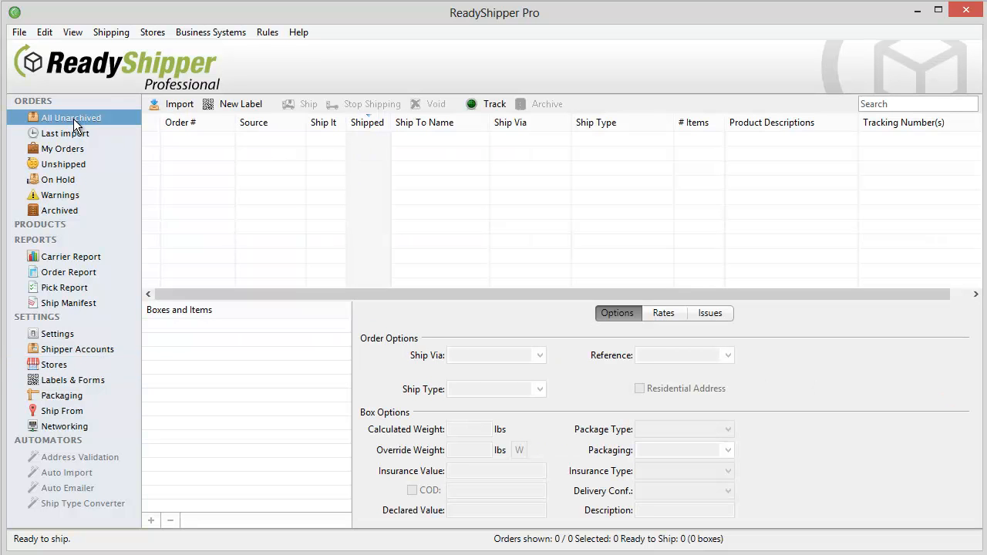
mouse_move(152, 31)
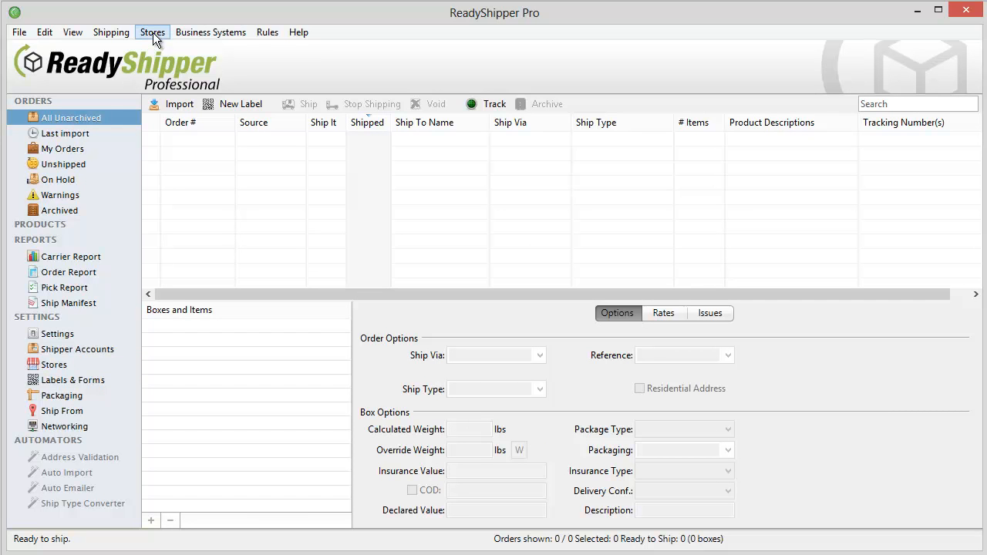
mouse_move(180, 67)
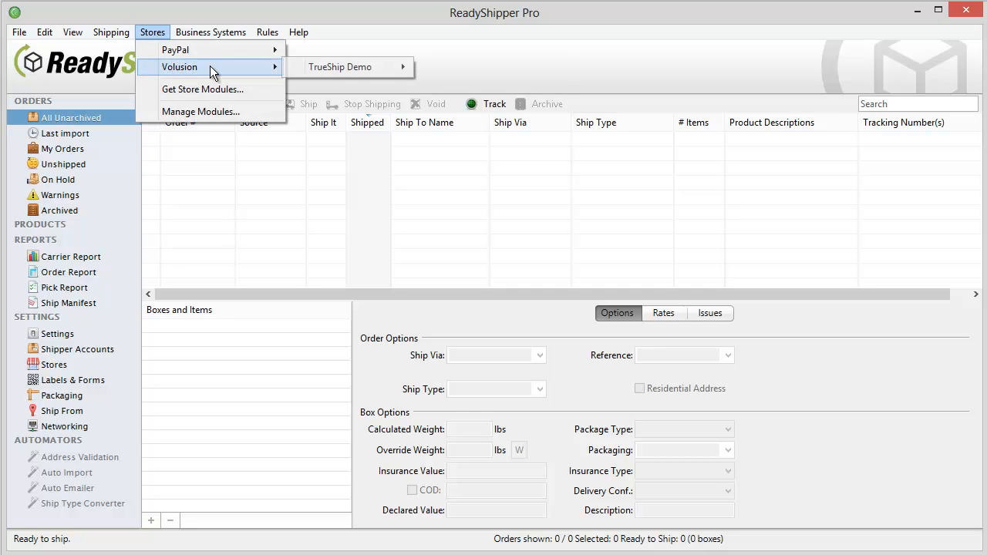
click(339, 66)
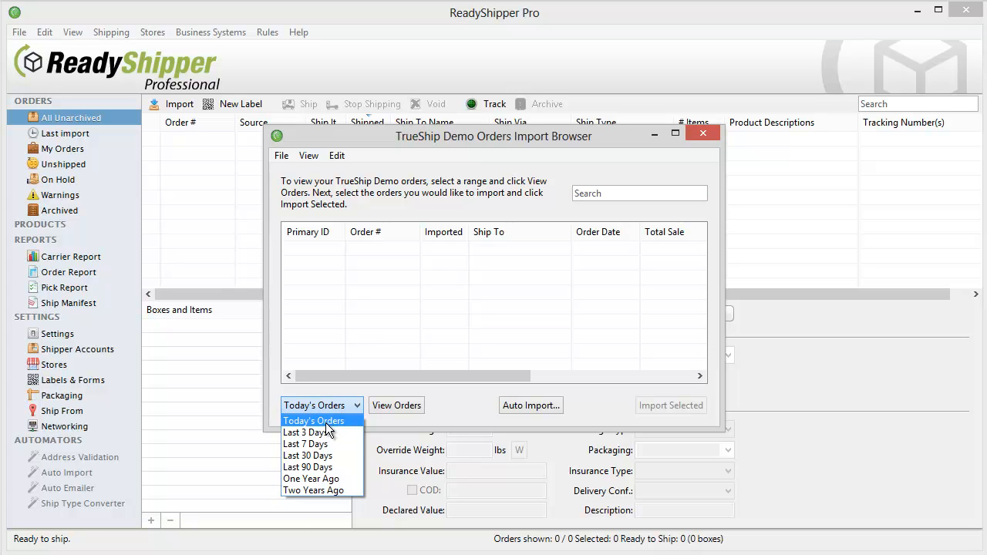
mouse_move(335, 467)
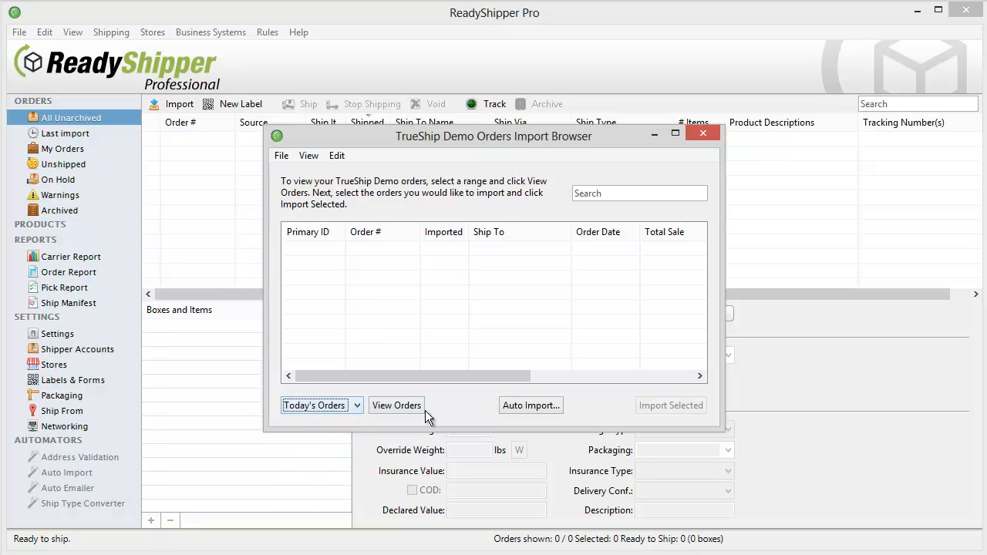
click(396, 405)
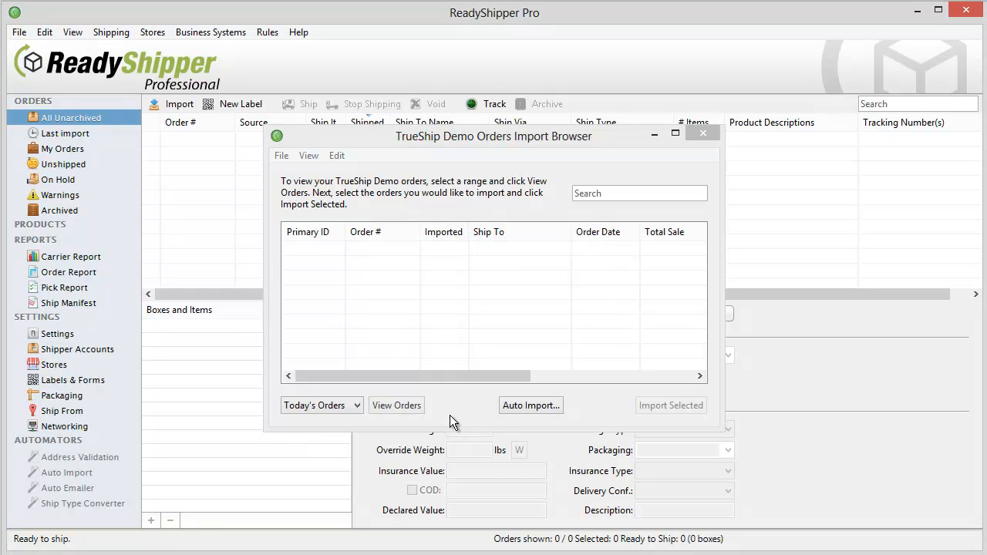
click(397, 405)
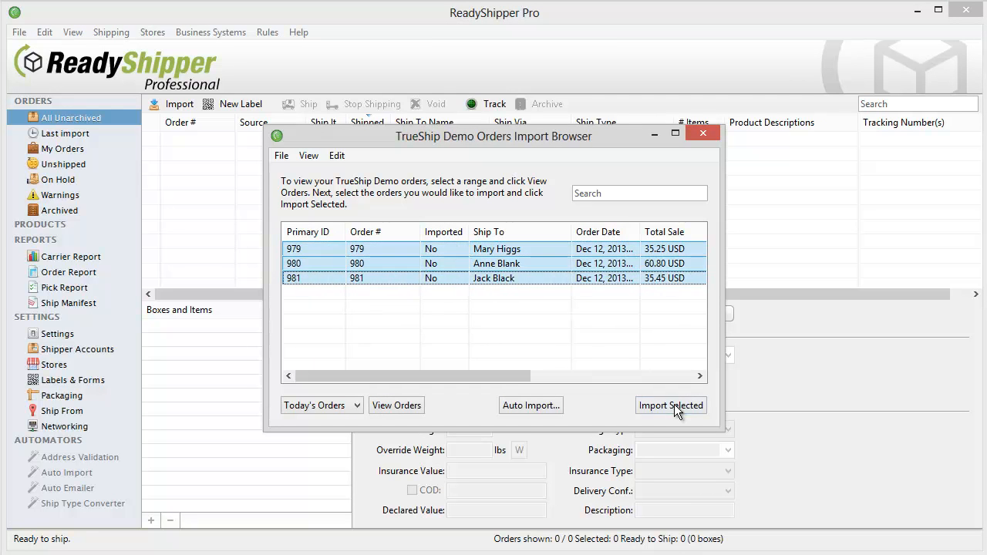
click(670, 405)
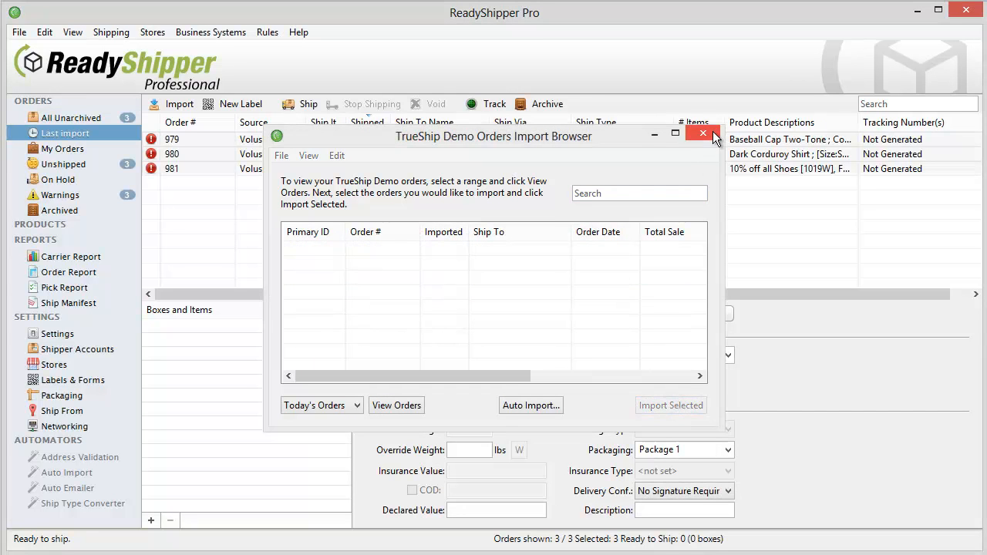
Step: Close the import browser and review order 981's USPS ship type 891 and warning
click(702, 133)
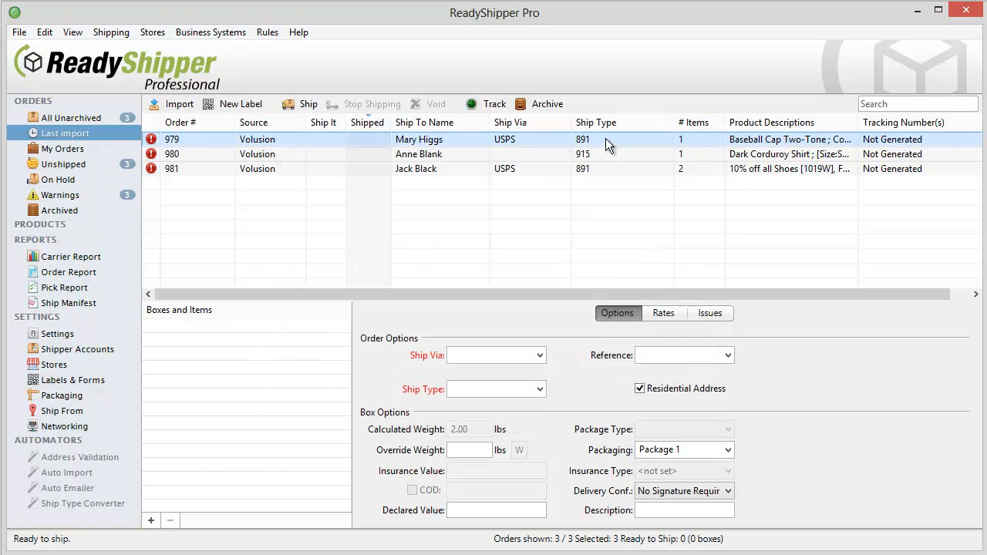
mouse_move(479, 148)
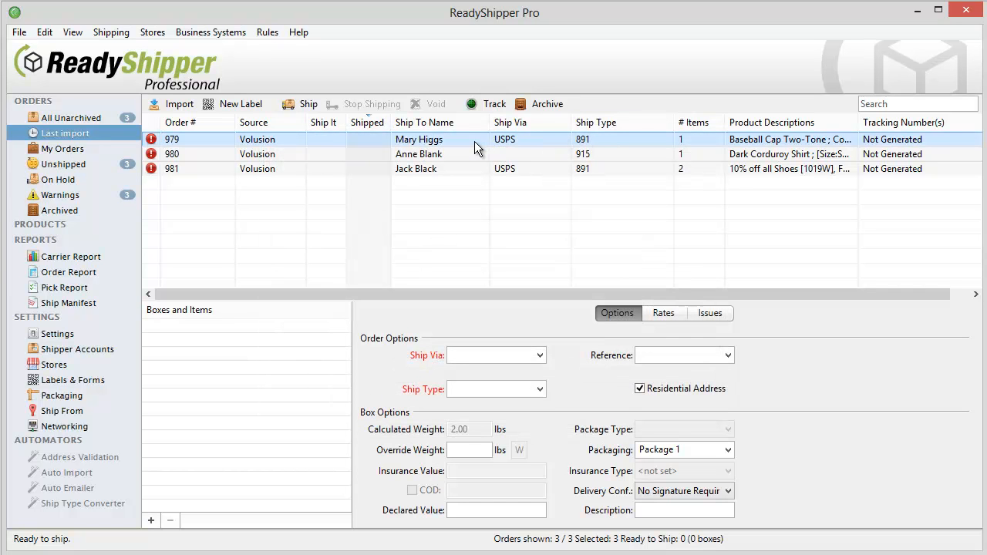
mouse_move(521, 146)
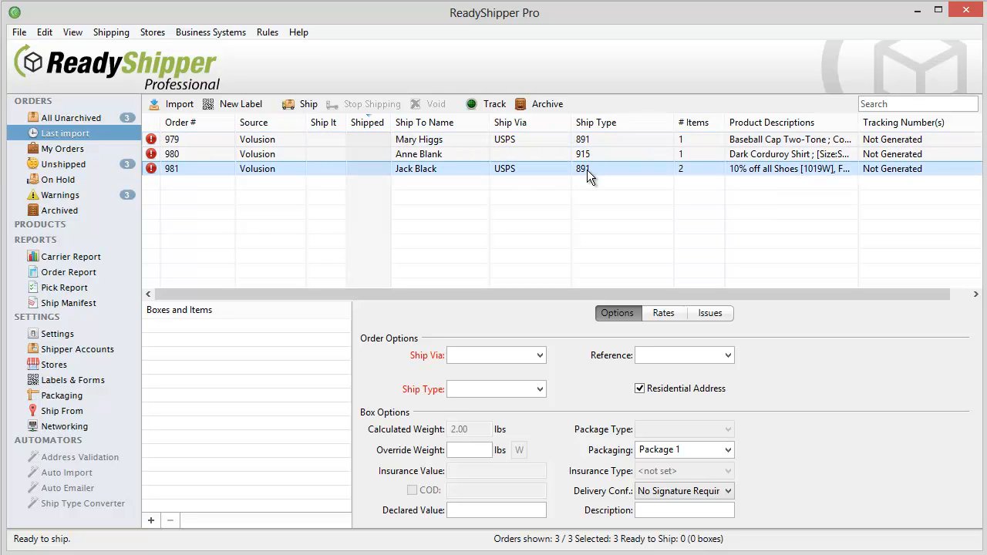
click(172, 139)
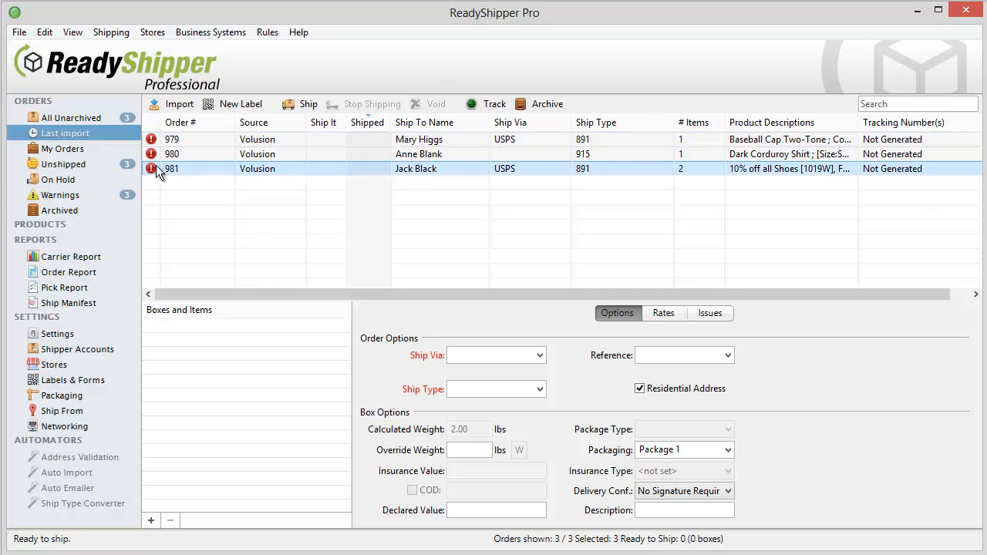
click(172, 139)
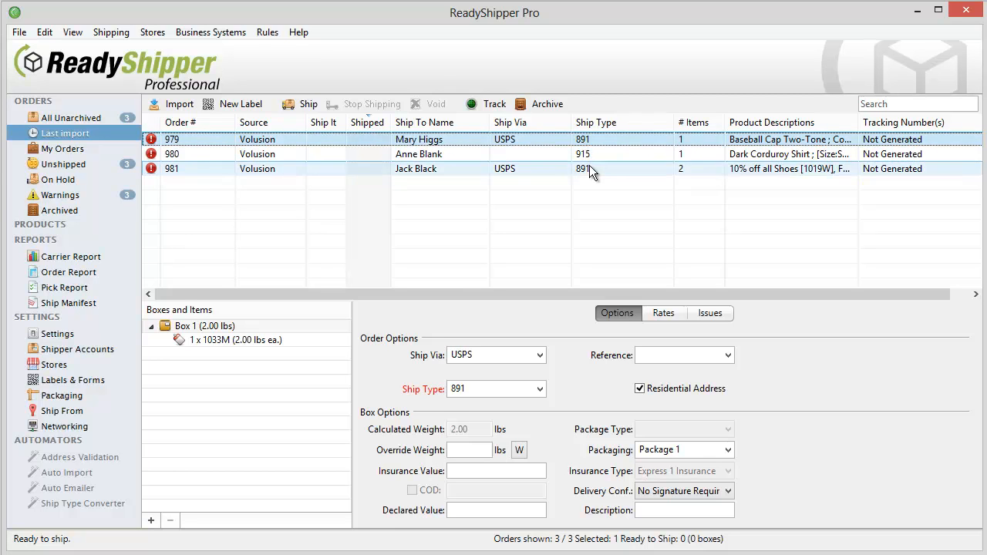
Step: Convert ship types 891 and 915 to Express 1 Priority Mail, then view unarchived orders
click(83, 503)
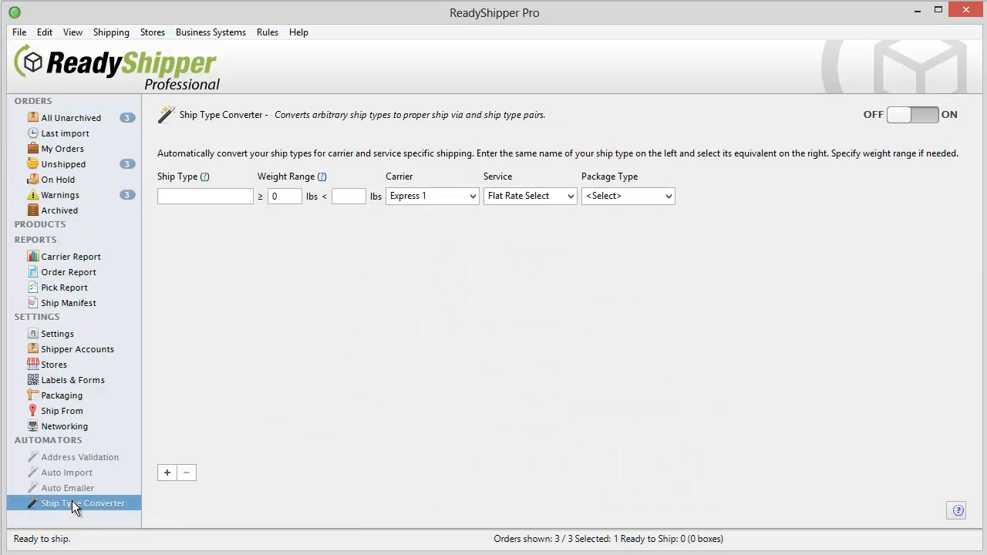
click(204, 196)
text(891)
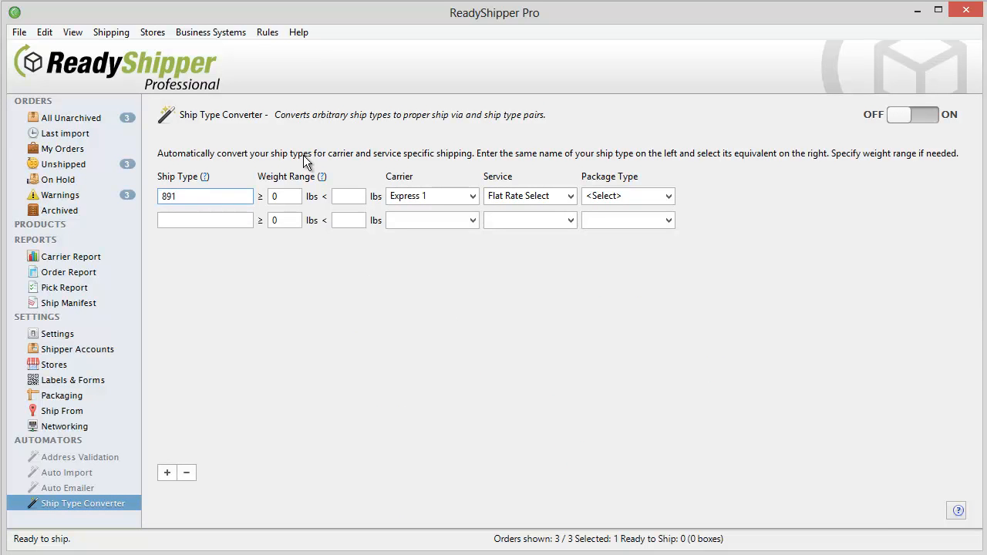
click(529, 195)
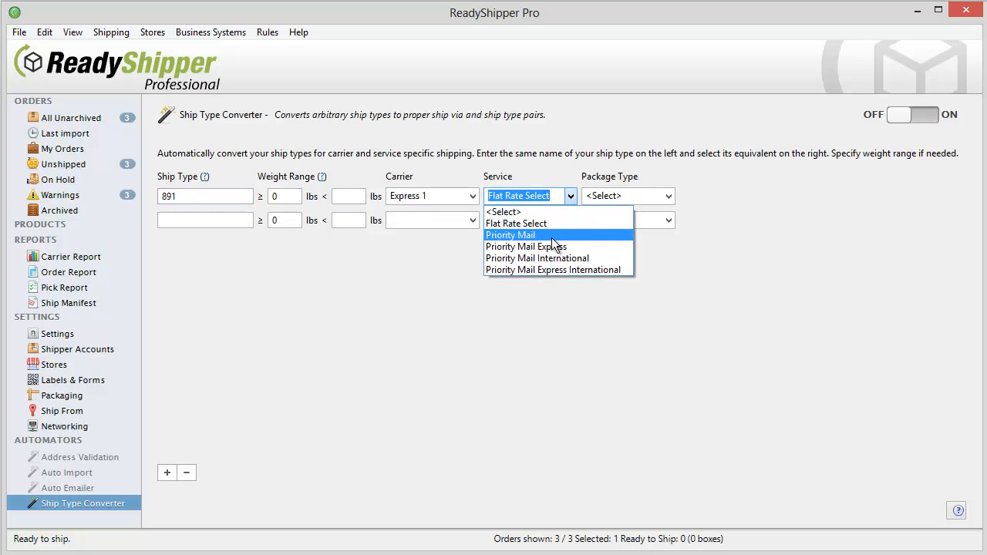
click(510, 234)
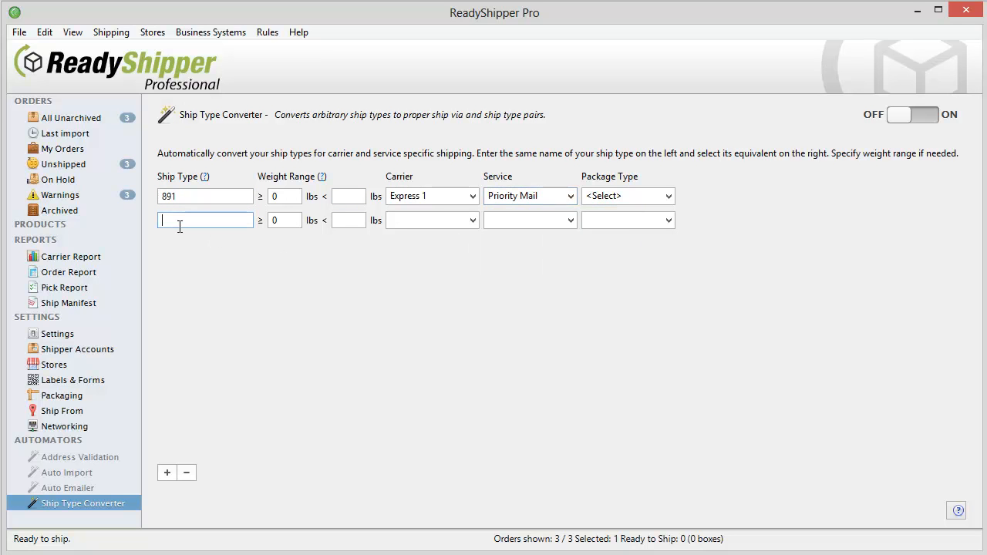
text(915)
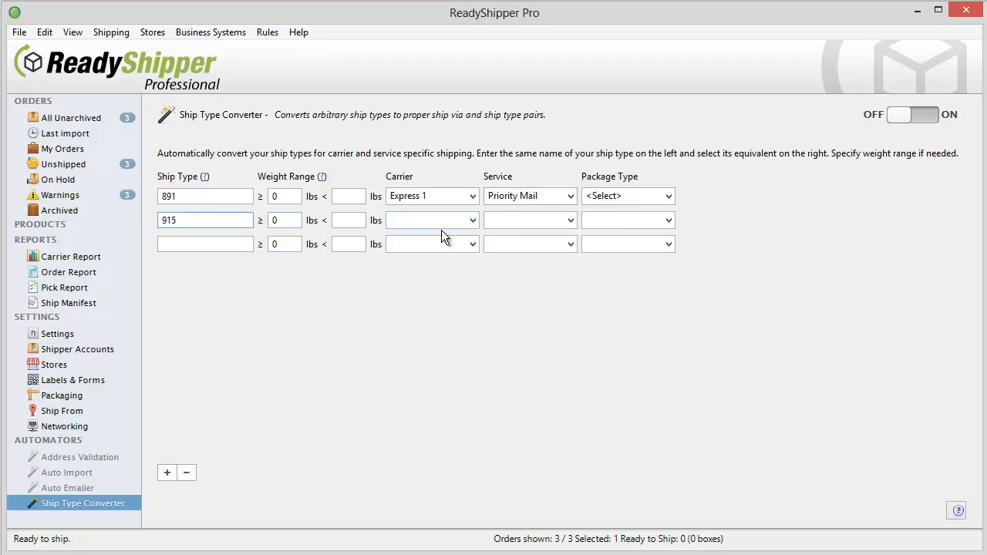
click(432, 220)
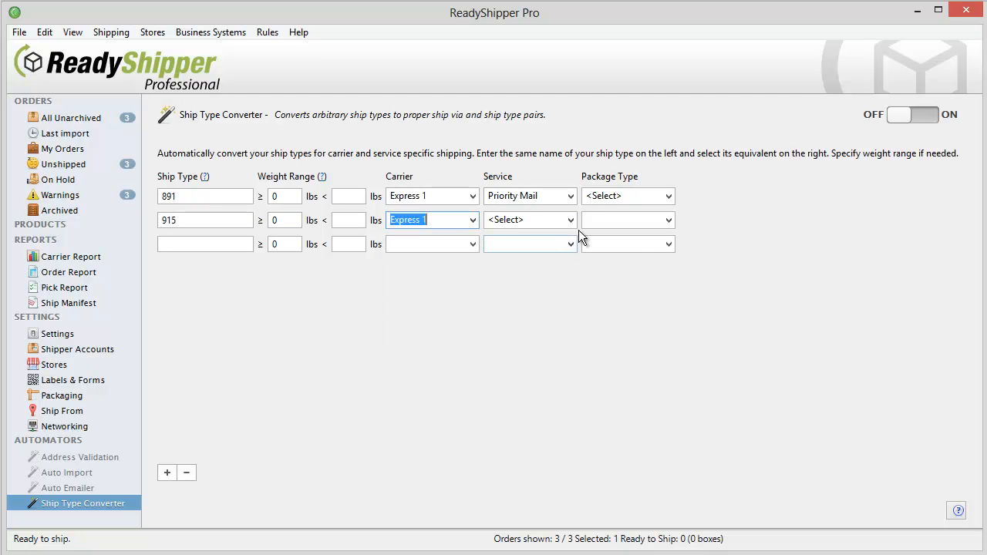
click(530, 220)
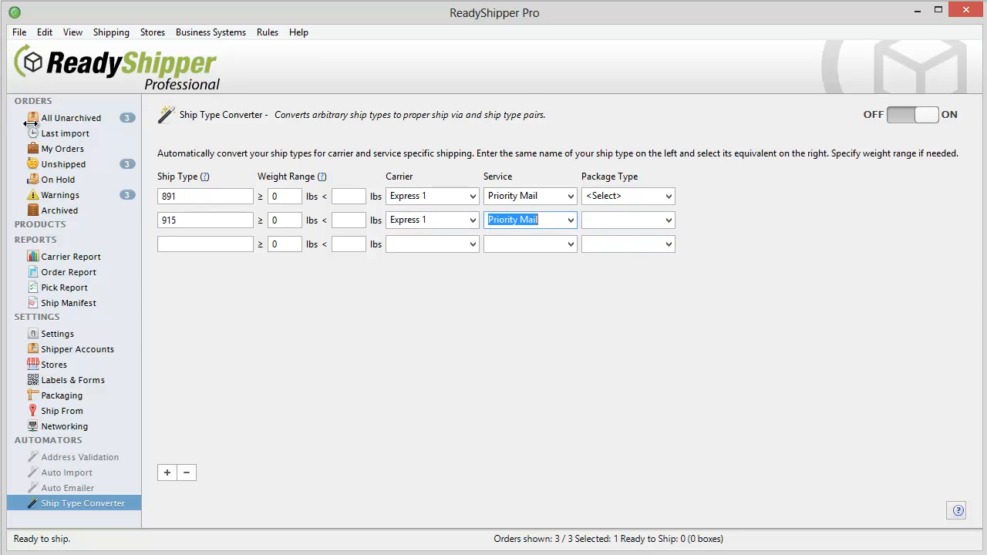
click(70, 117)
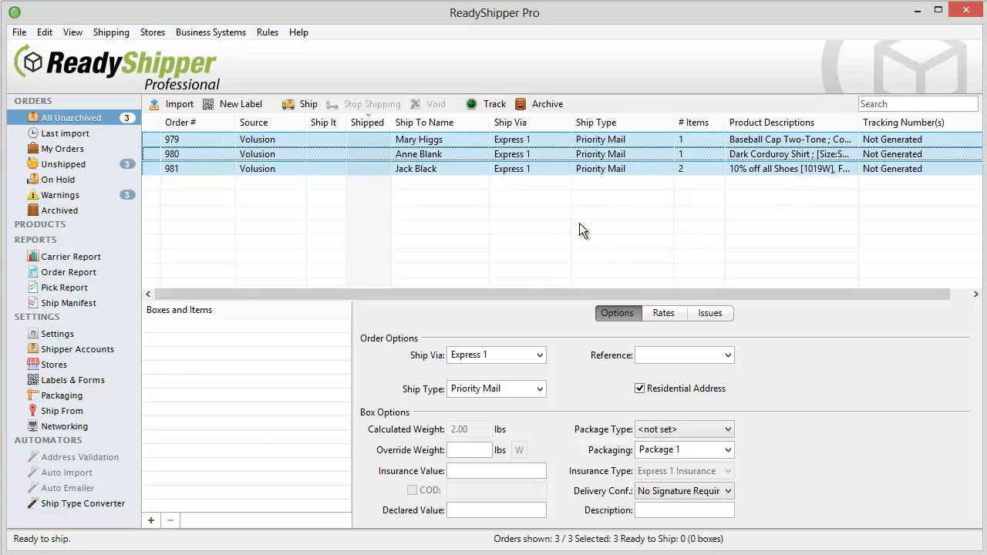
mouse_move(590, 185)
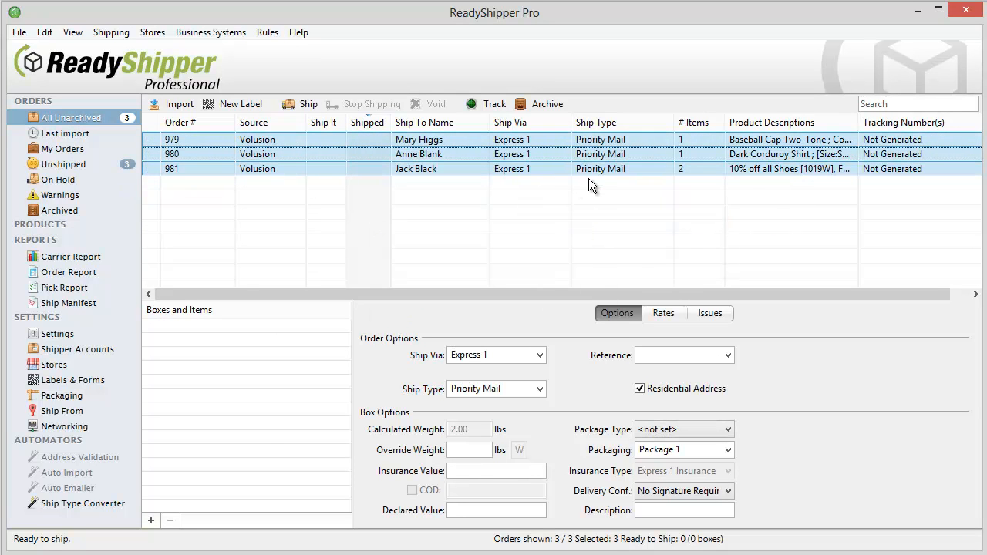
mouse_move(579, 166)
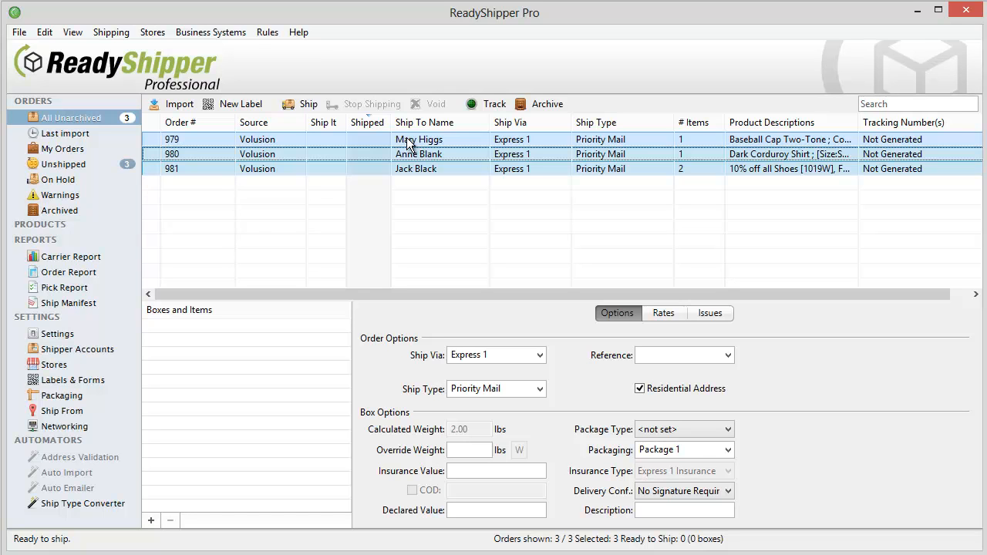
mouse_move(73, 388)
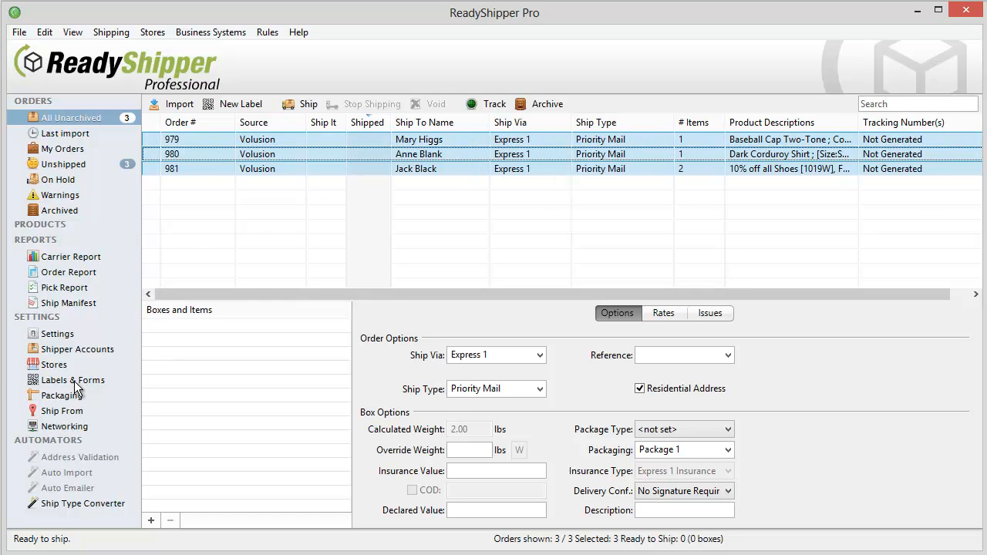
click(75, 379)
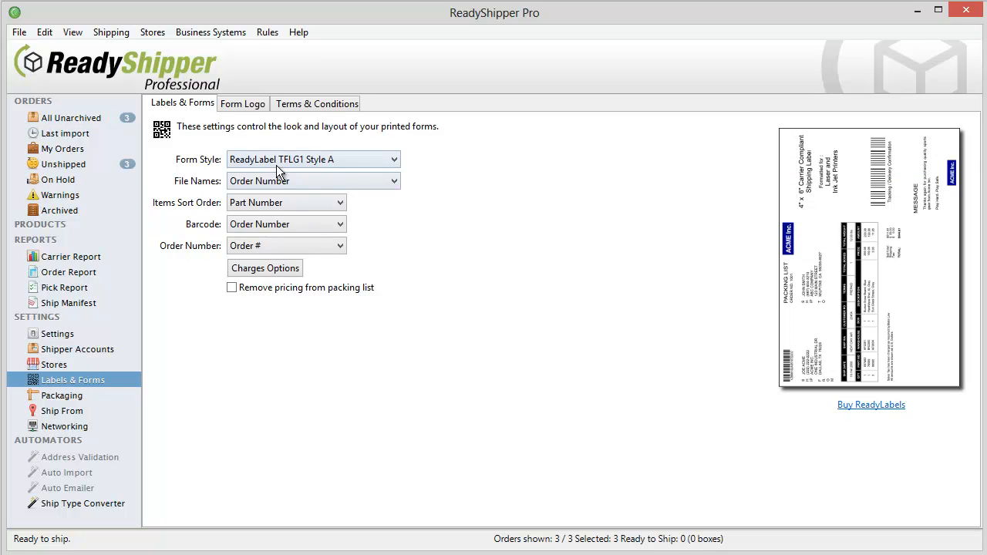
mouse_move(277, 160)
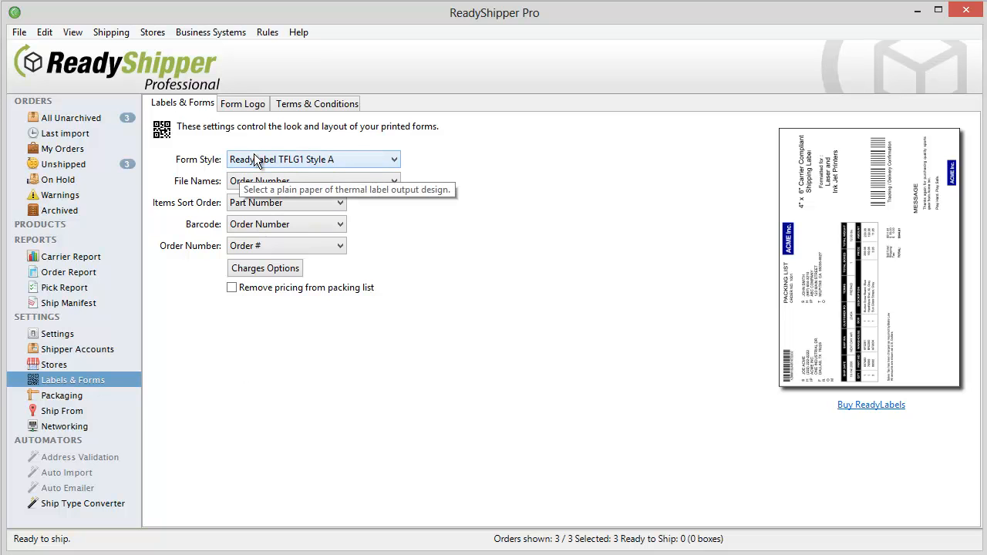
click(393, 159)
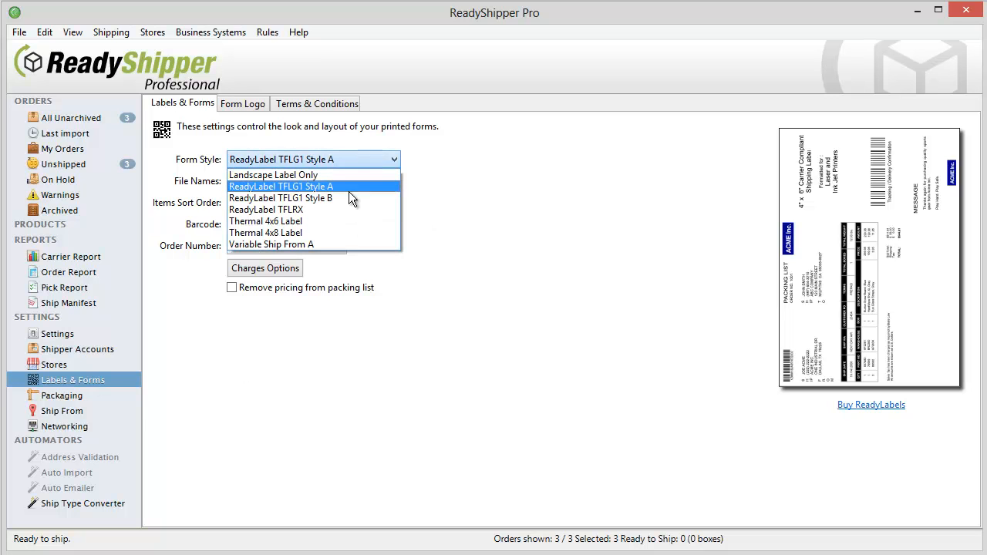
click(265, 222)
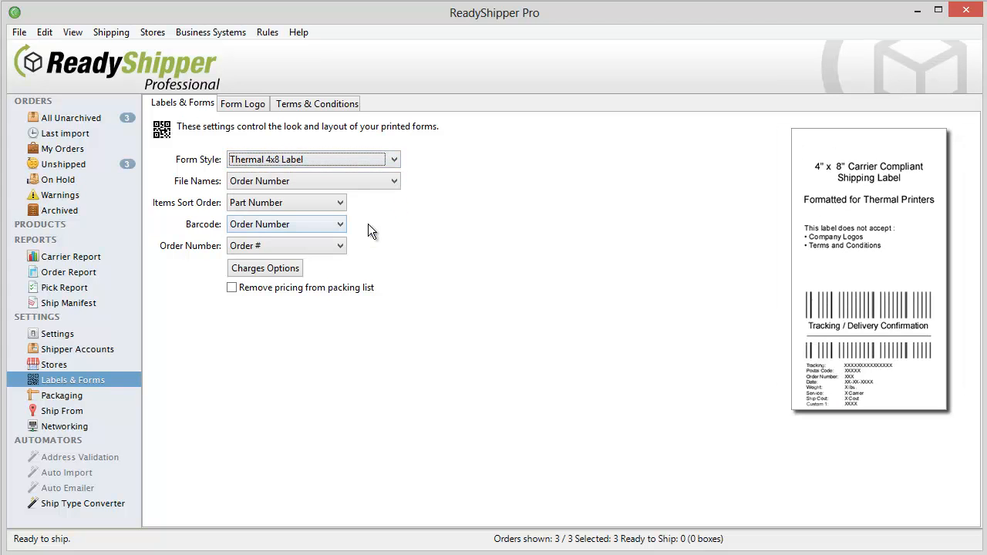
click(391, 160)
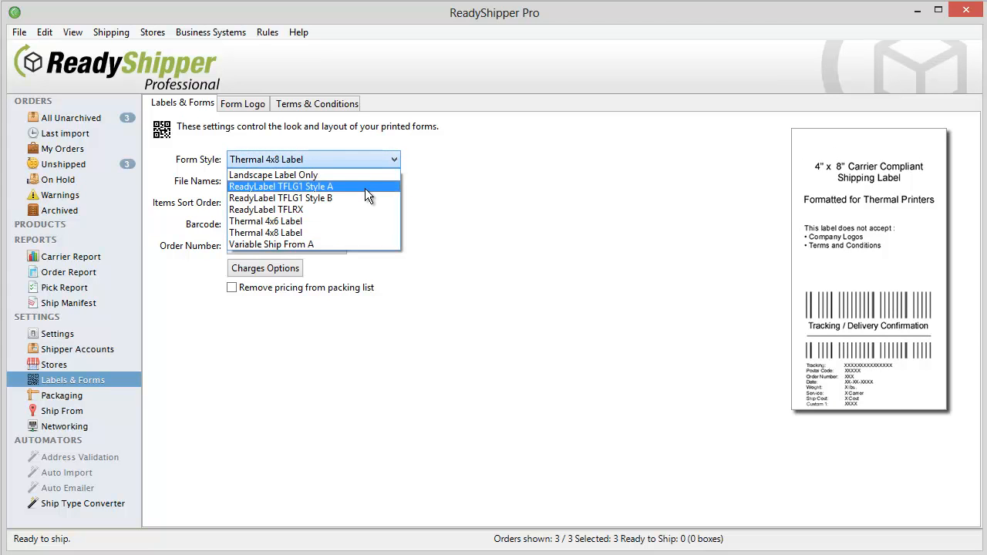
click(281, 185)
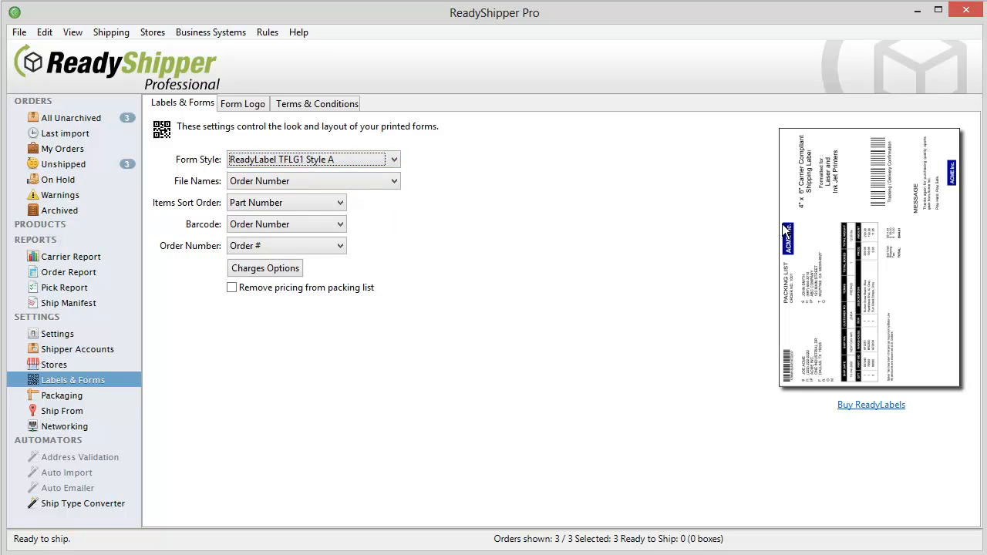
mouse_move(901, 168)
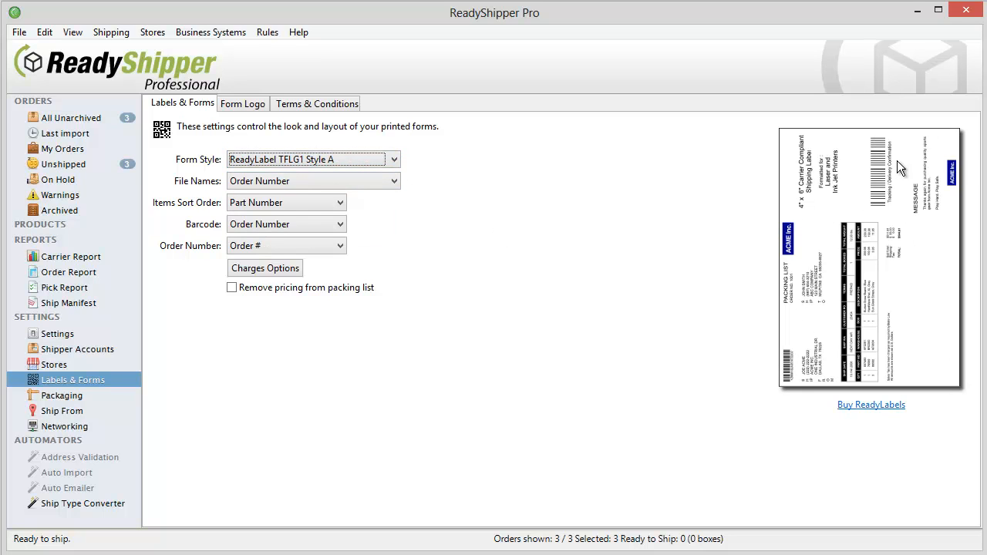
mouse_move(672, 199)
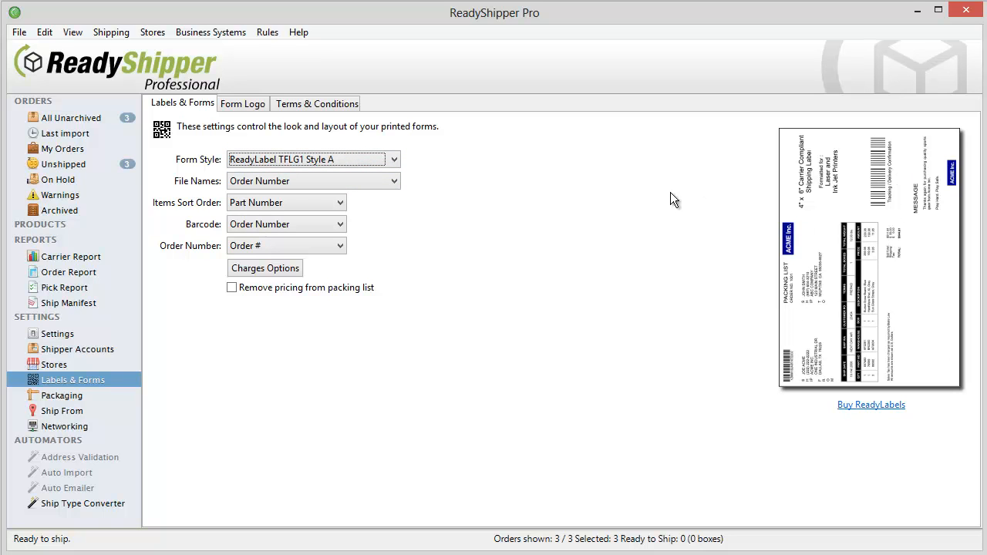
mouse_move(113, 137)
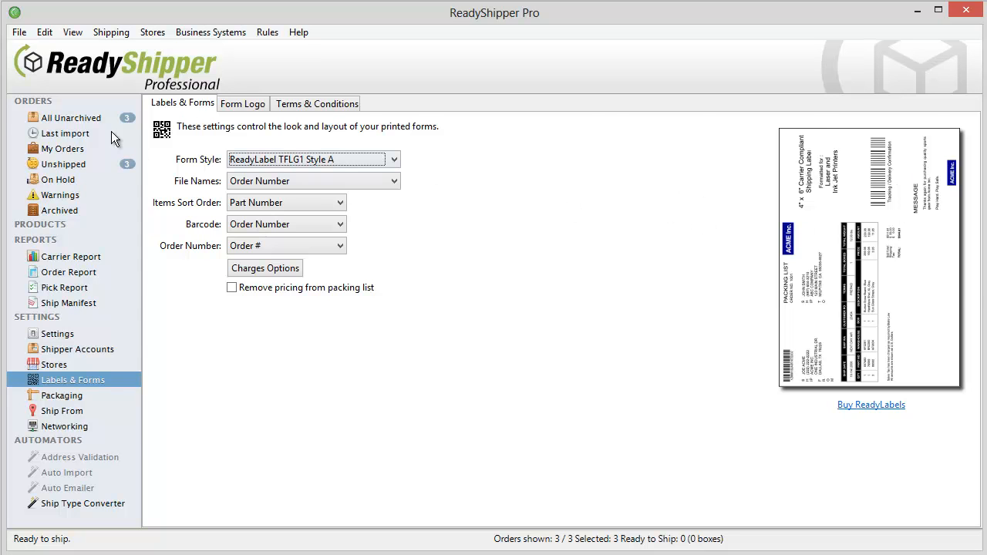
click(70, 117)
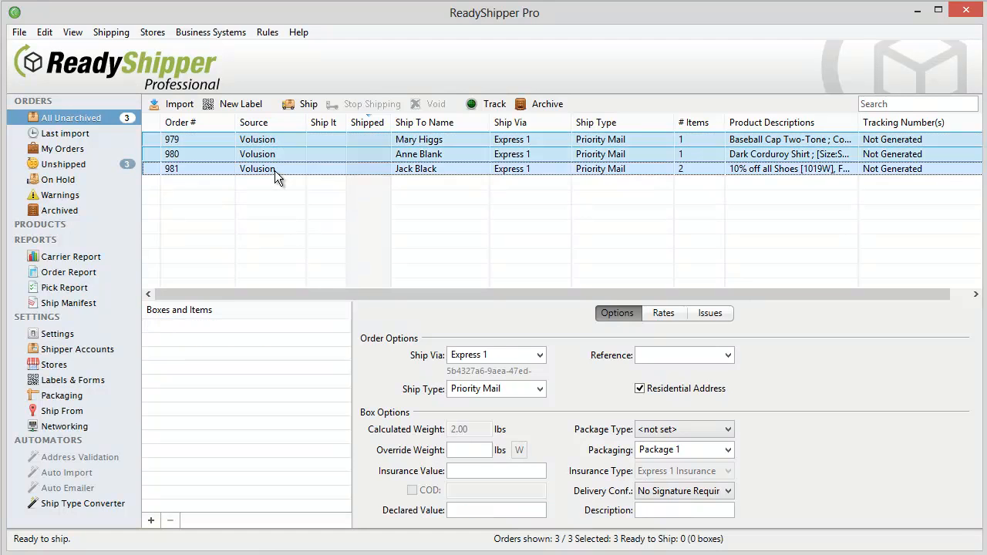
Step: Ship the three selected Volusion orders so each gets a tracking number
click(309, 103)
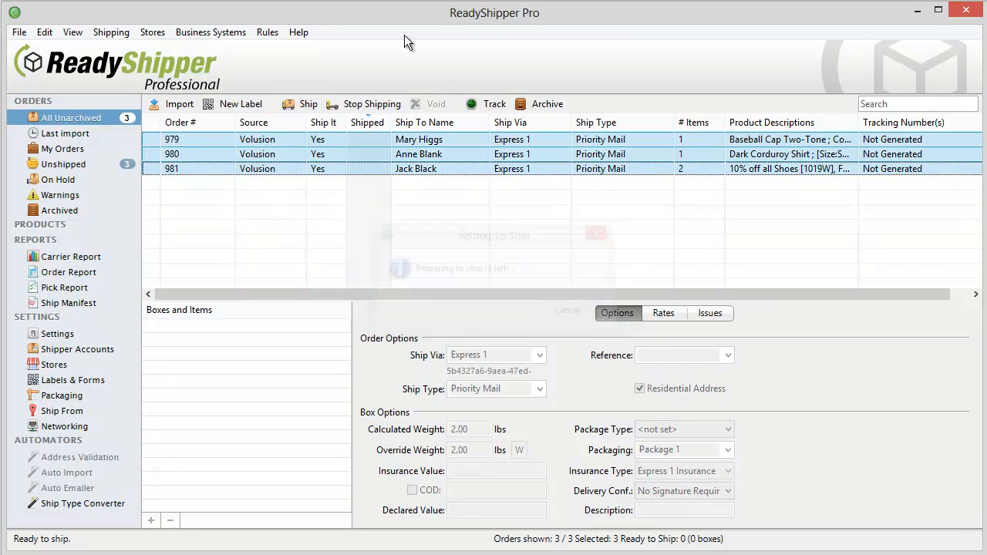
click(307, 103)
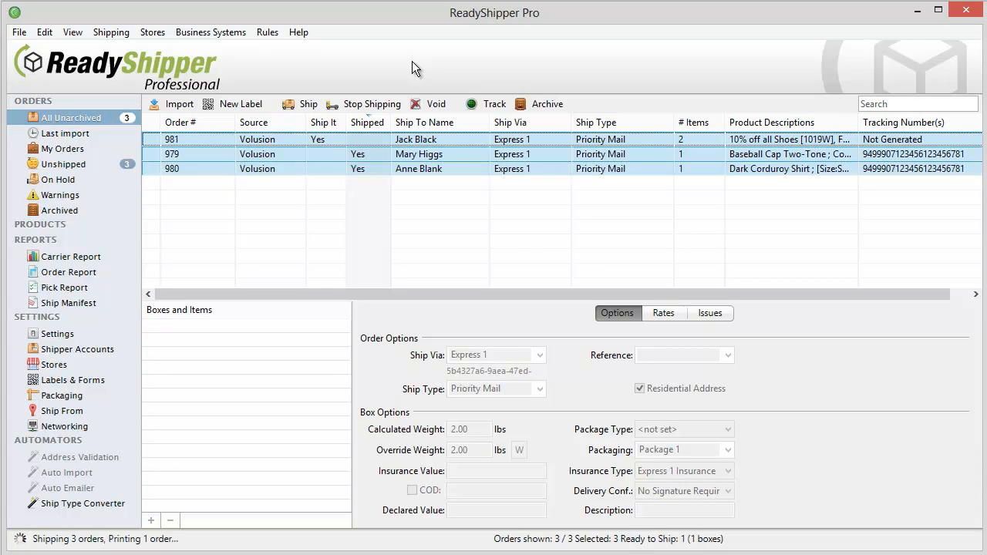
click(302, 103)
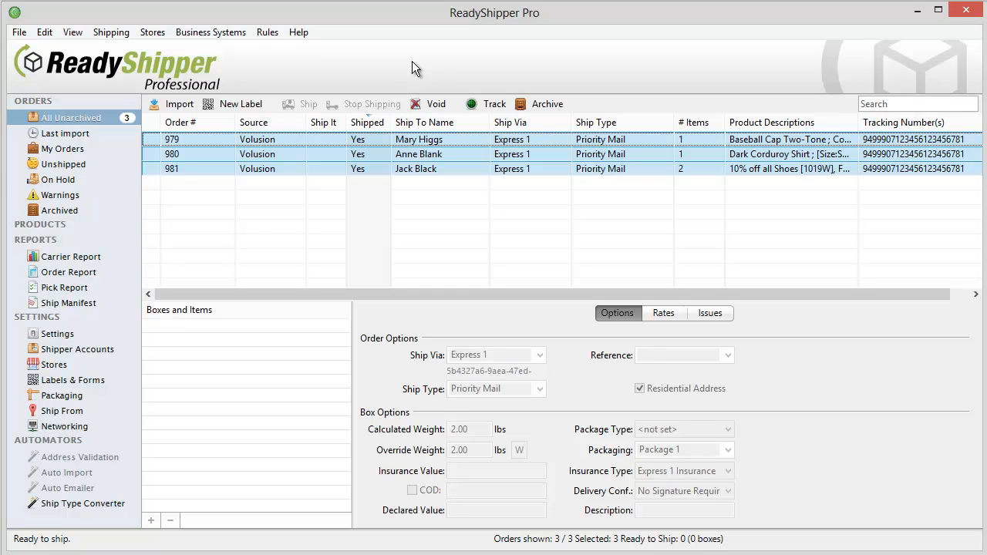
mouse_move(172, 46)
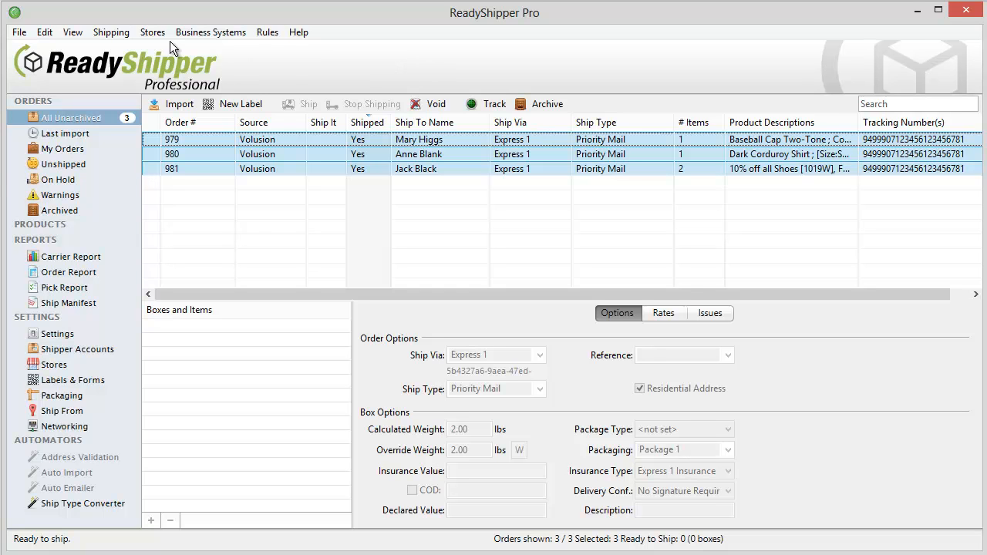
Step: Send all shipped TrueShip Demo tracking to Volusion, then clear and close the messages
click(152, 31)
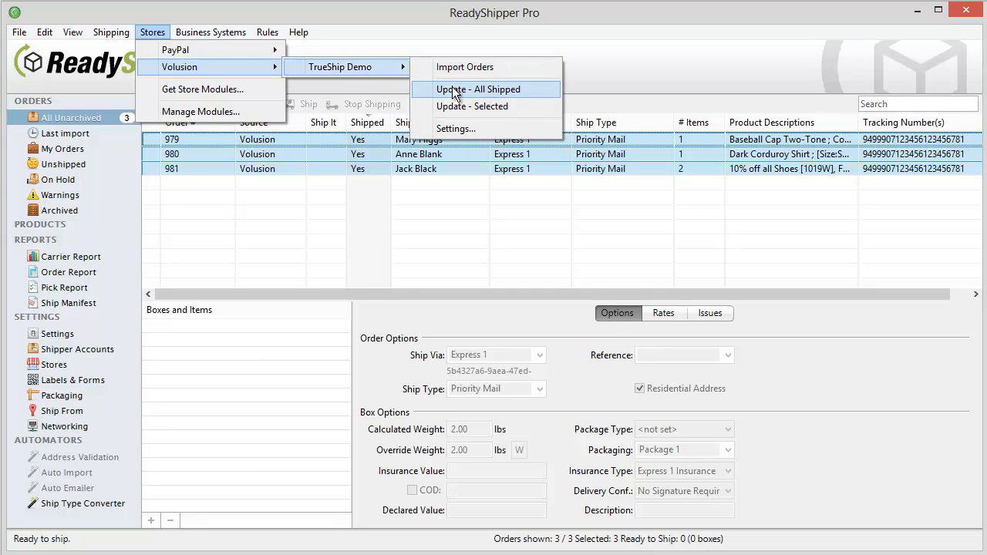
click(478, 89)
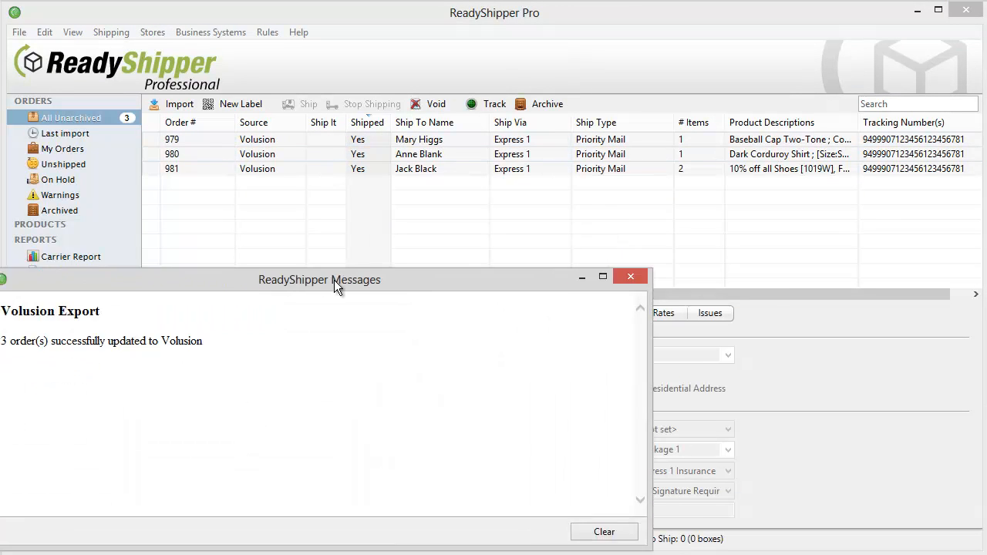
drag(319, 280, 450, 233)
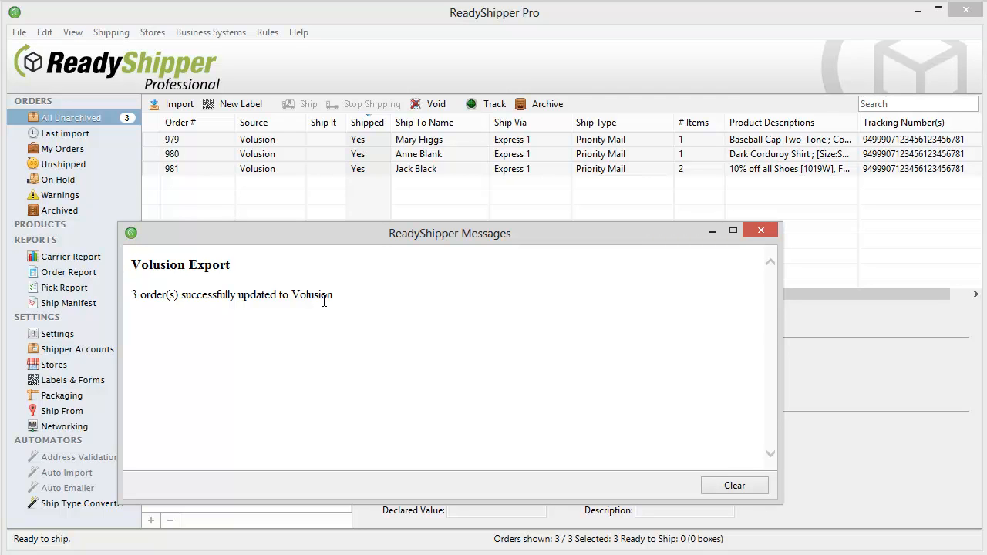
click(733, 485)
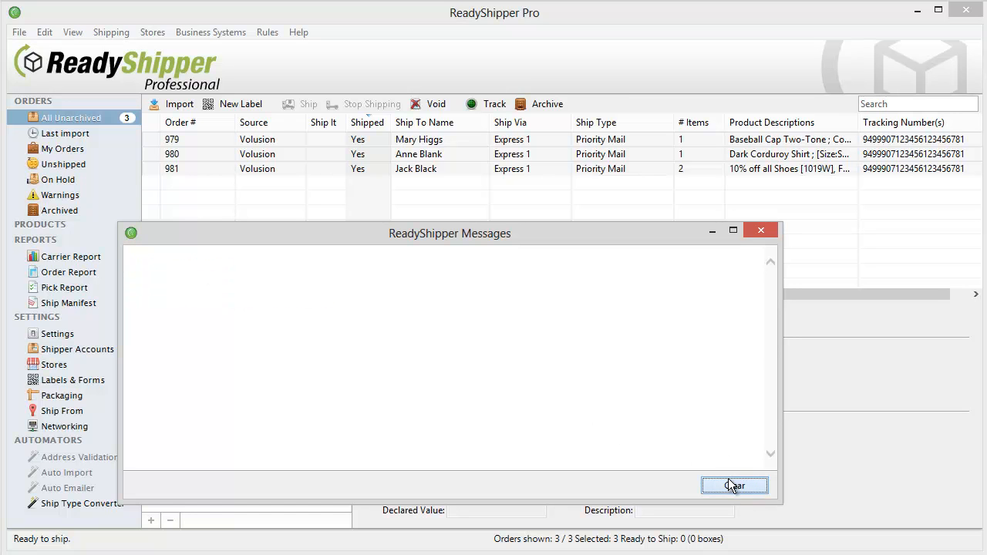
click(734, 485)
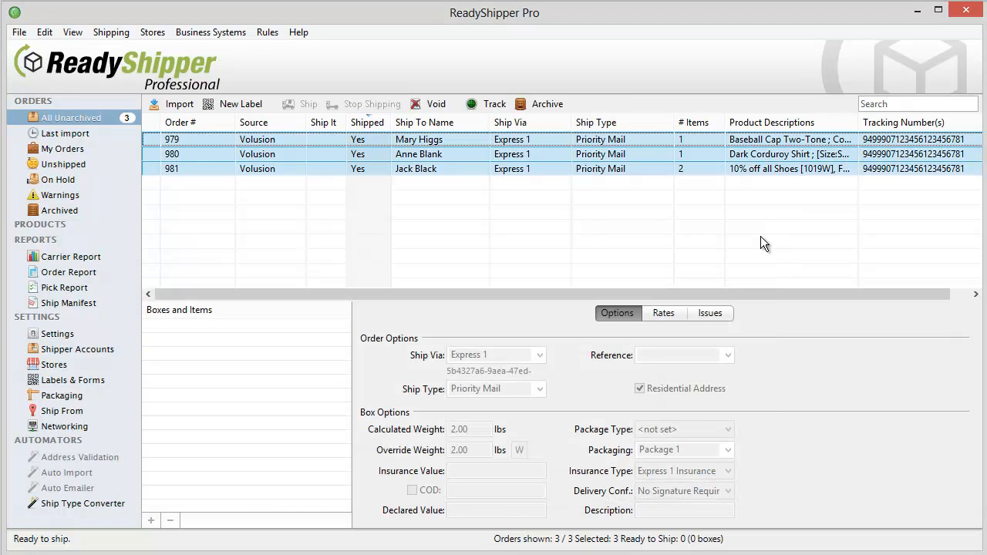